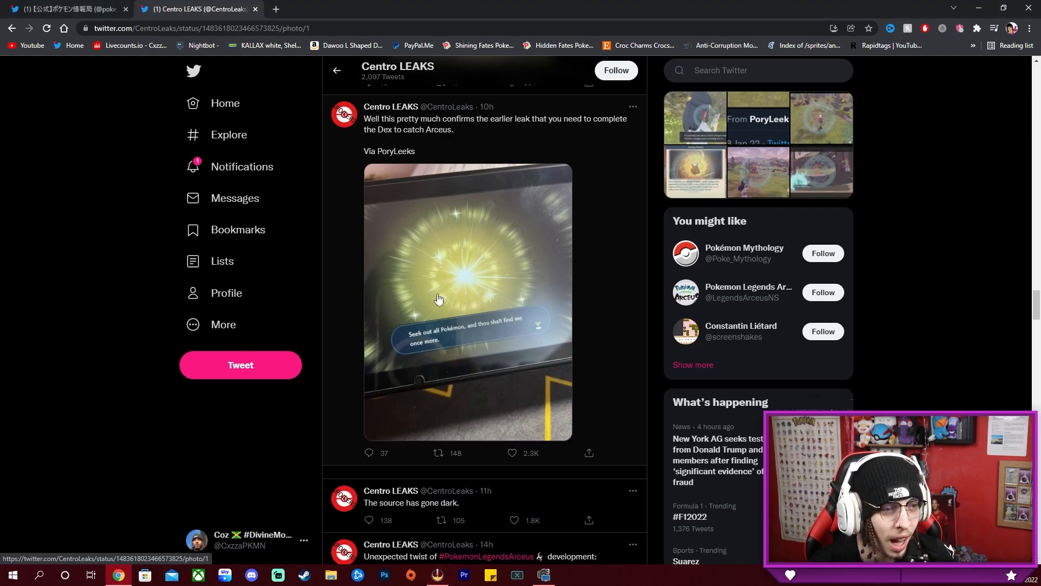
# Step: View the glowing phone screen photo full size, then close it
pyautogui.click(439, 299)
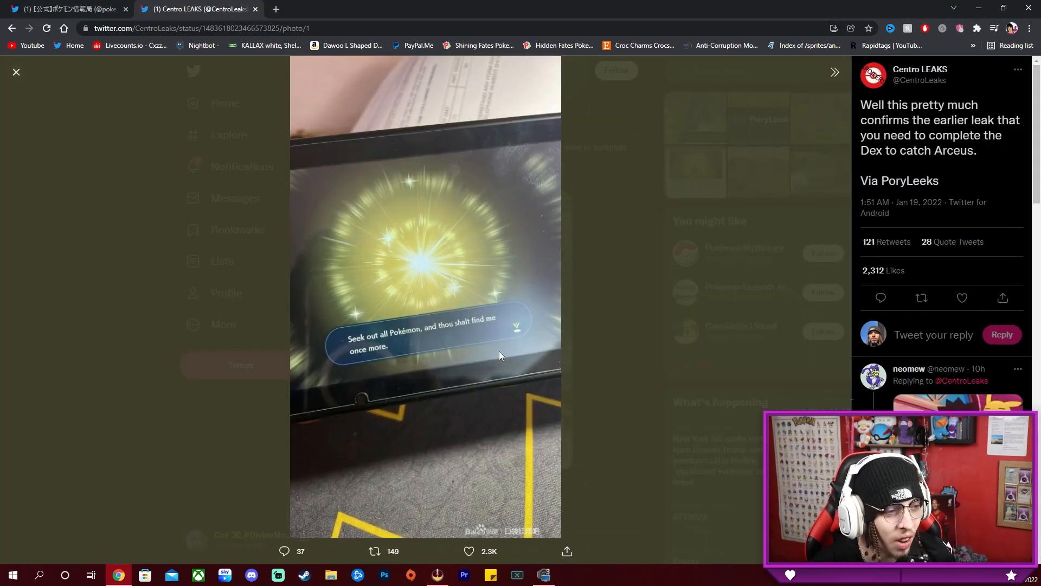
pyautogui.moveTo(495, 328)
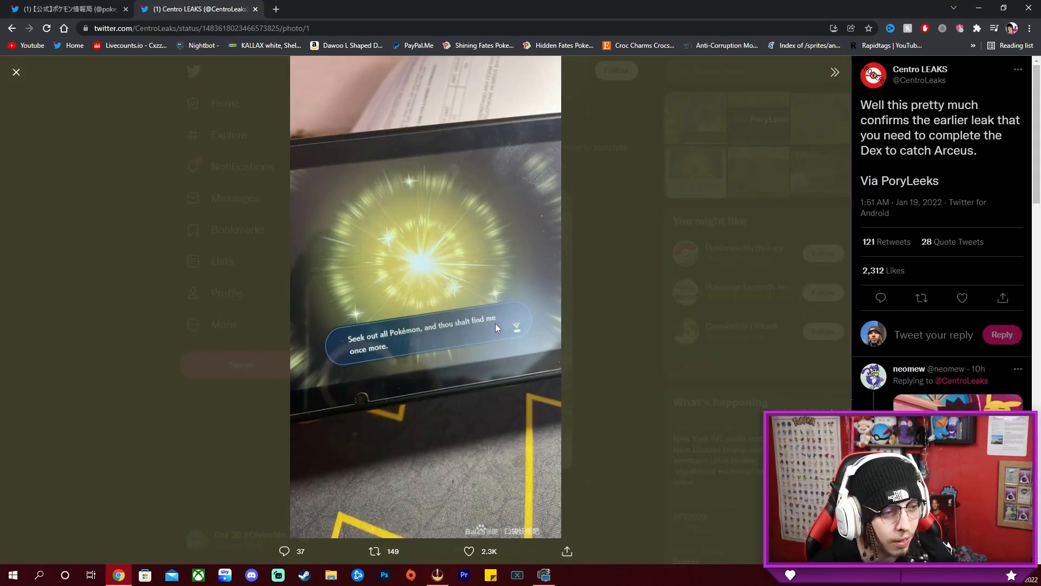
pyautogui.click(16, 71)
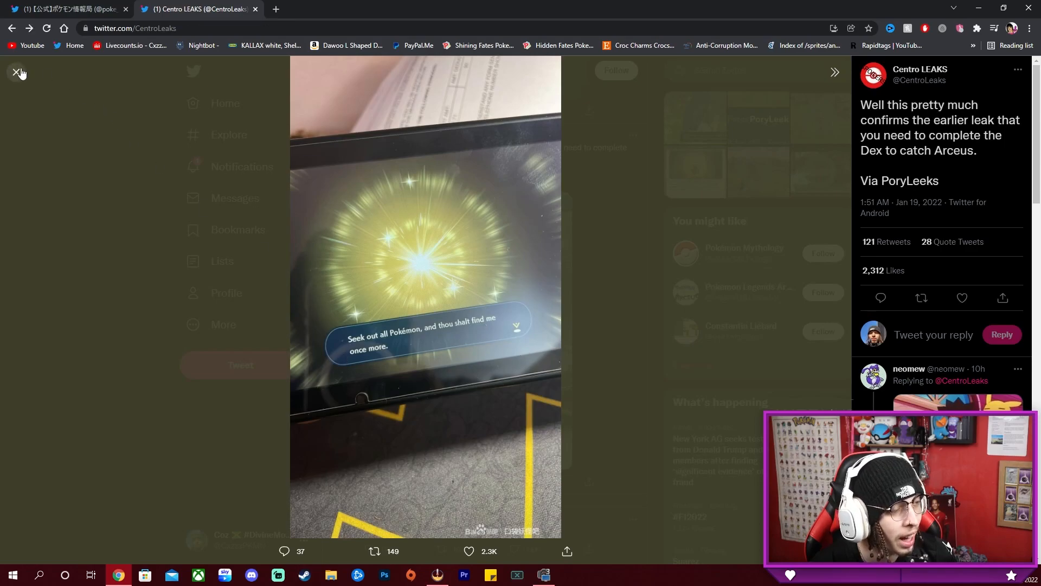
pyautogui.click(19, 72)
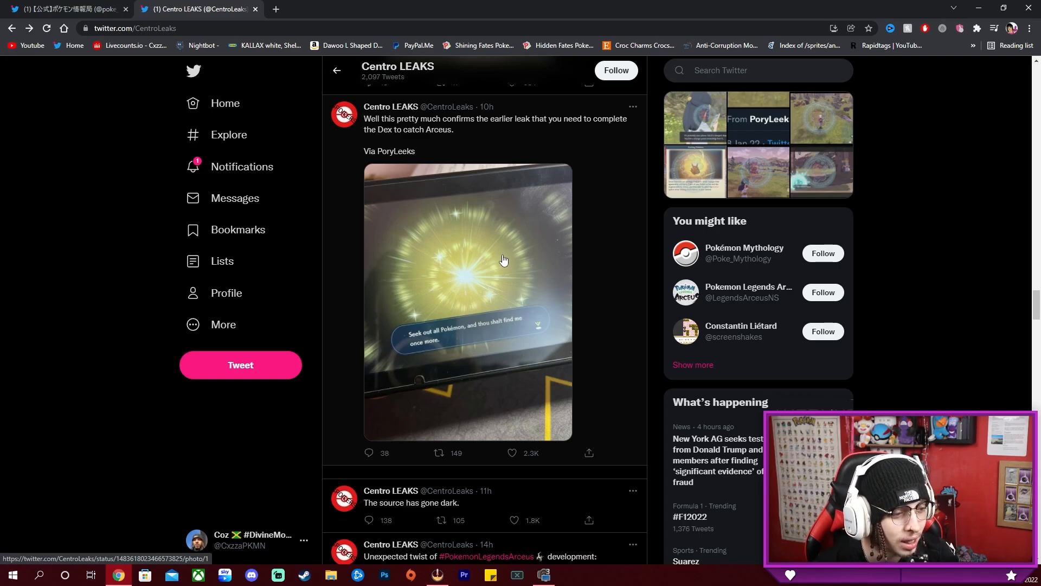
# Step: Scroll the timeline down and back up to the PoryLeeks Character Creation quote tweet
pyautogui.scroll(-3)
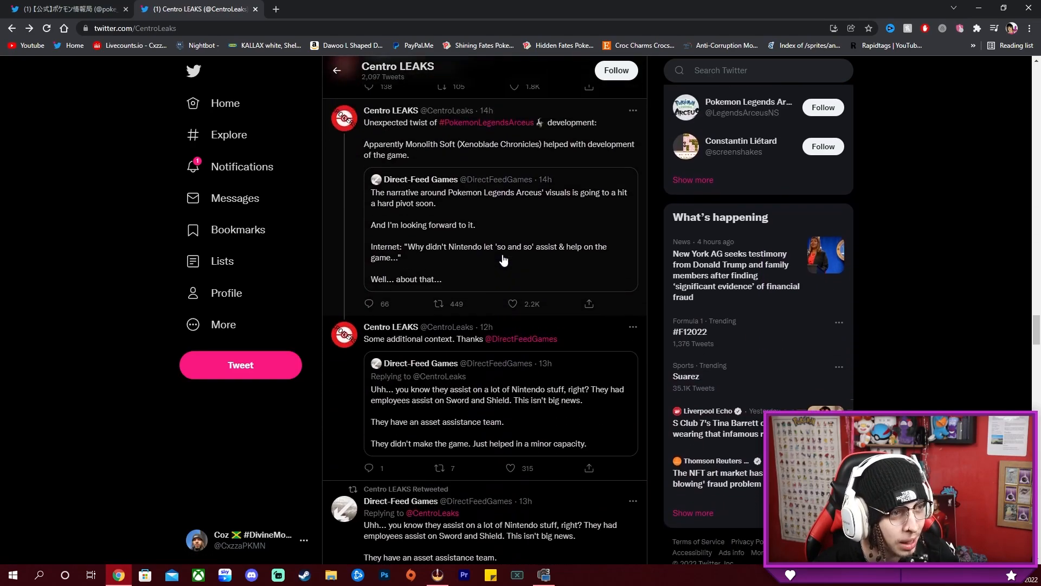
pyautogui.scroll(-3)
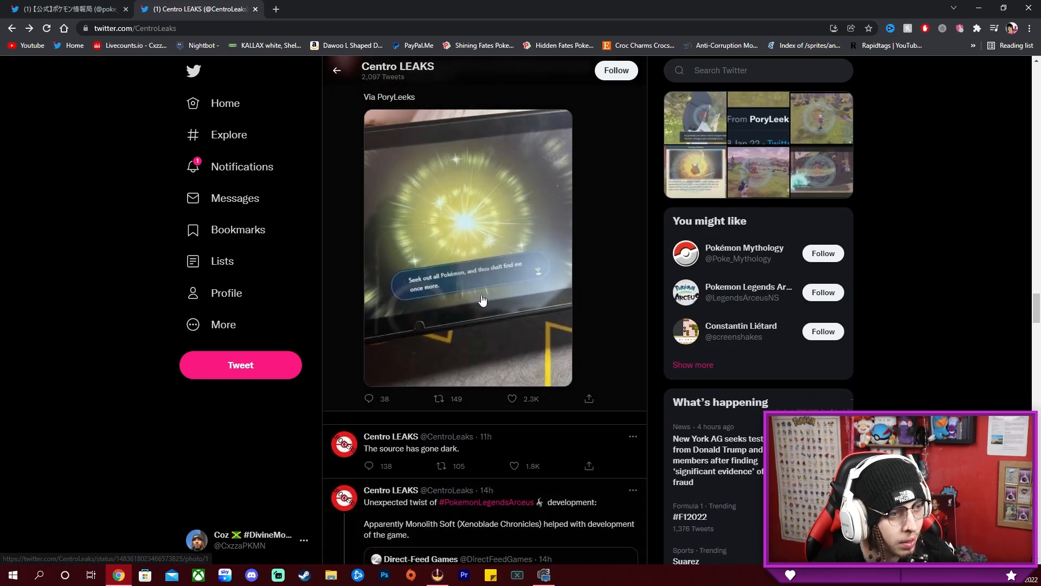
pyautogui.scroll(-3)
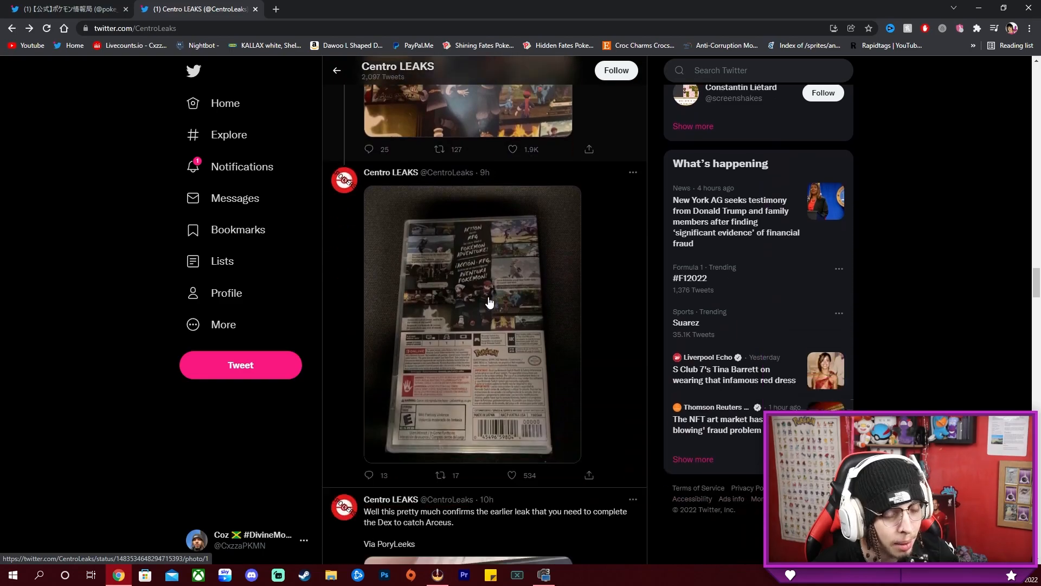
pyautogui.scroll(3)
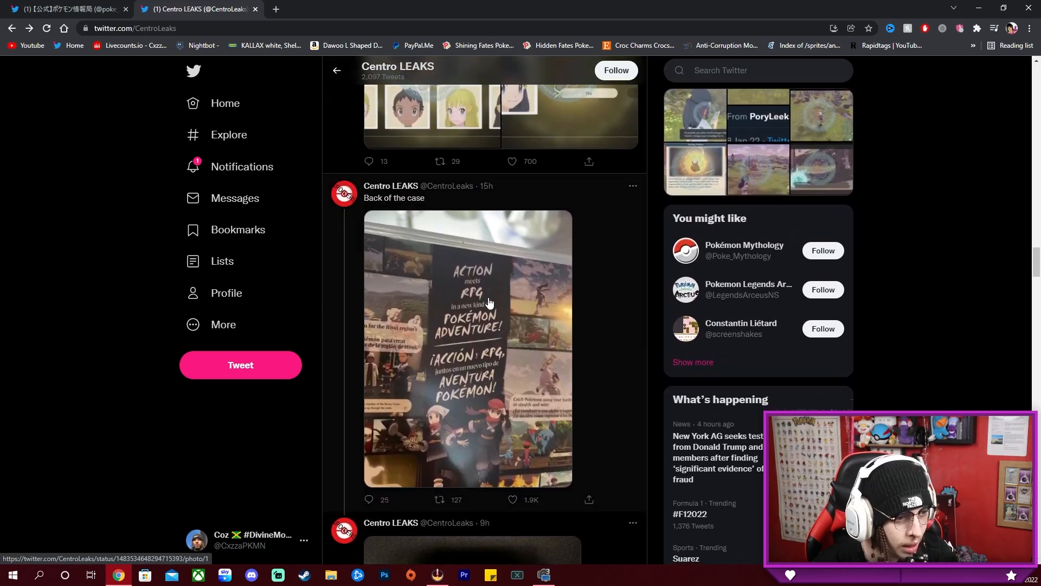
pyautogui.scroll(3)
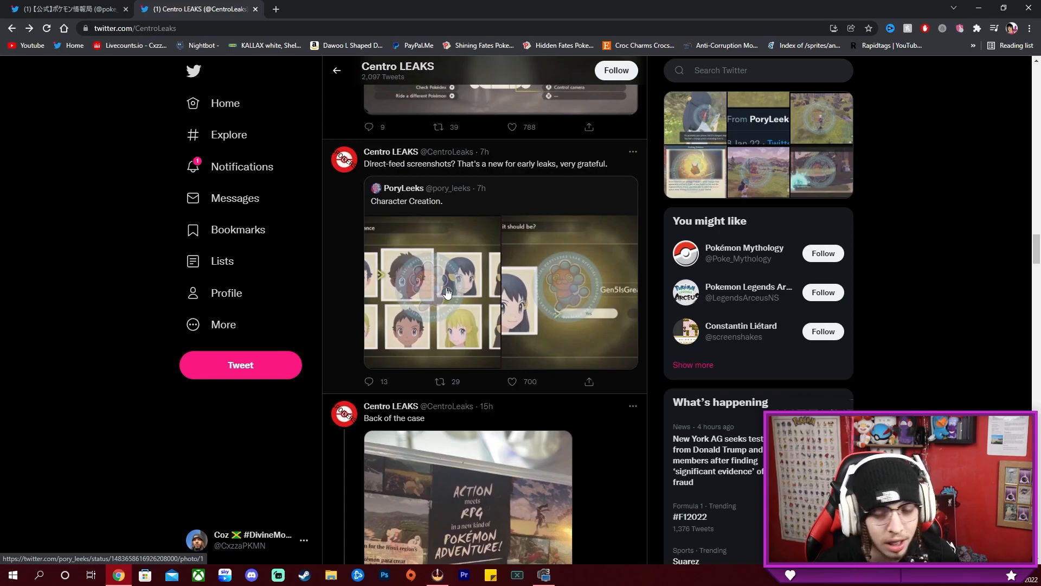
pyautogui.click(432, 292)
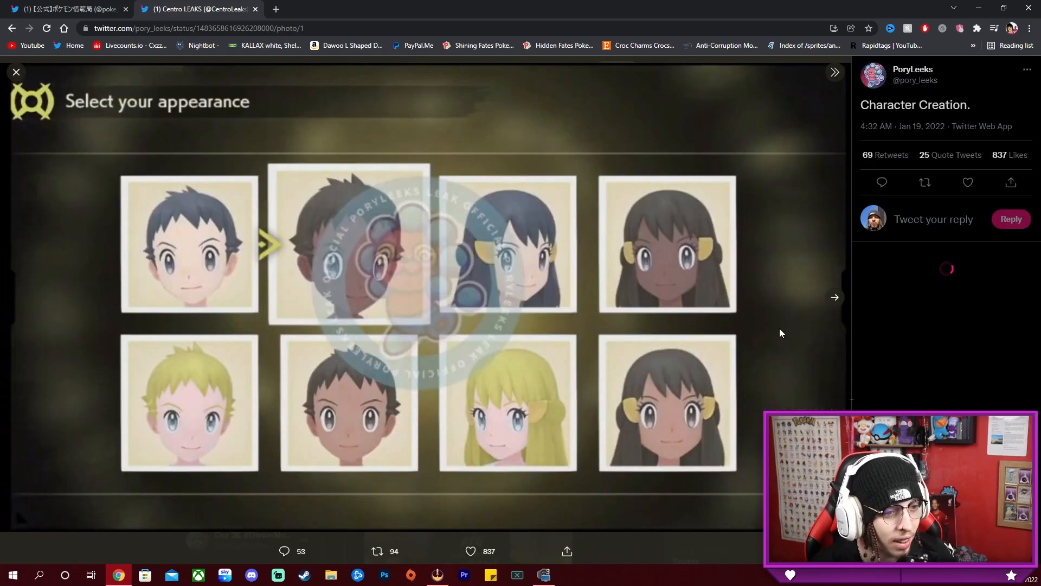
pyautogui.click(834, 297)
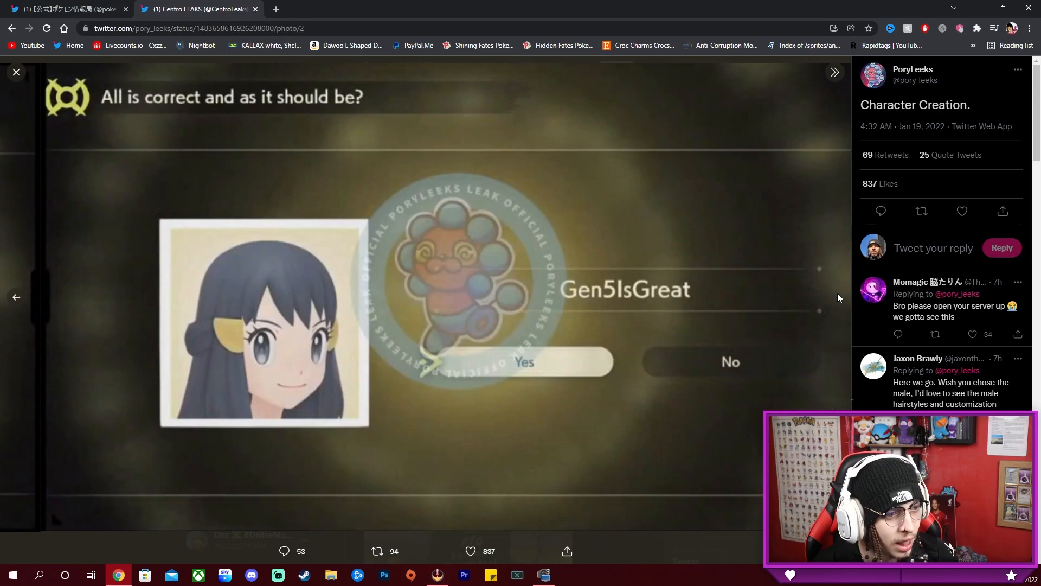
pyautogui.click(16, 297)
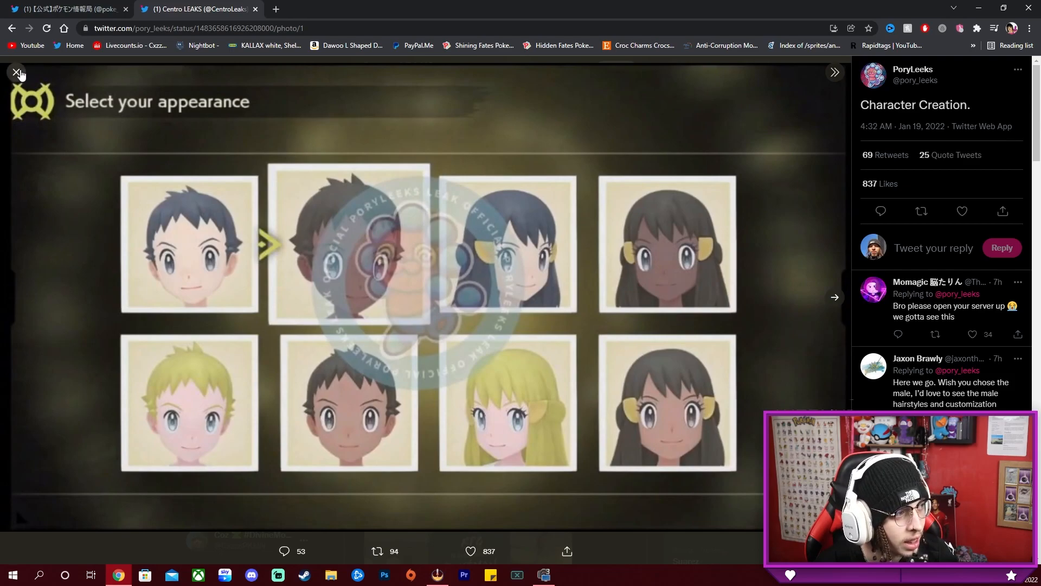
pyautogui.click(18, 73)
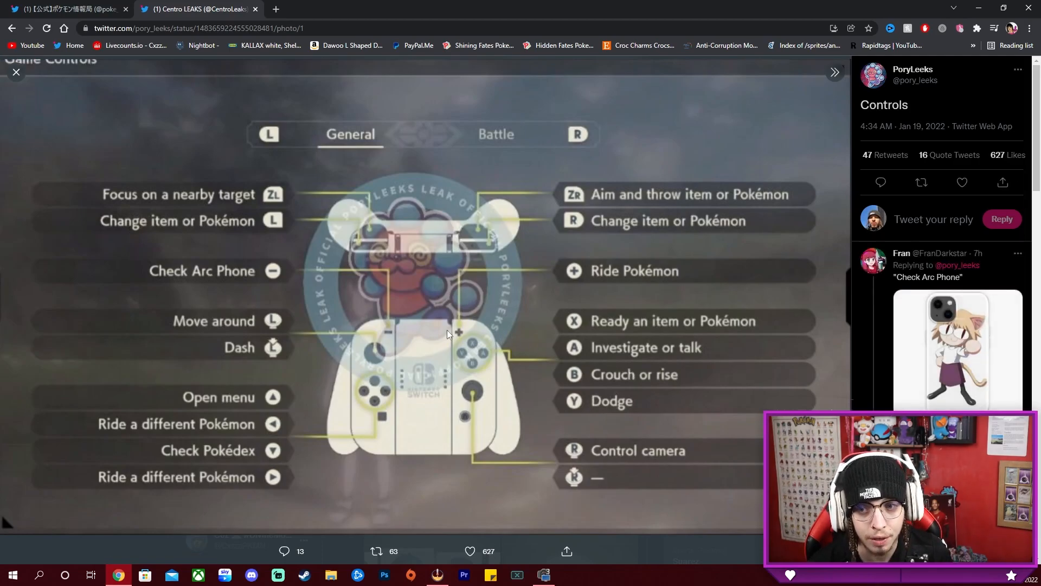
pyautogui.moveTo(237, 257)
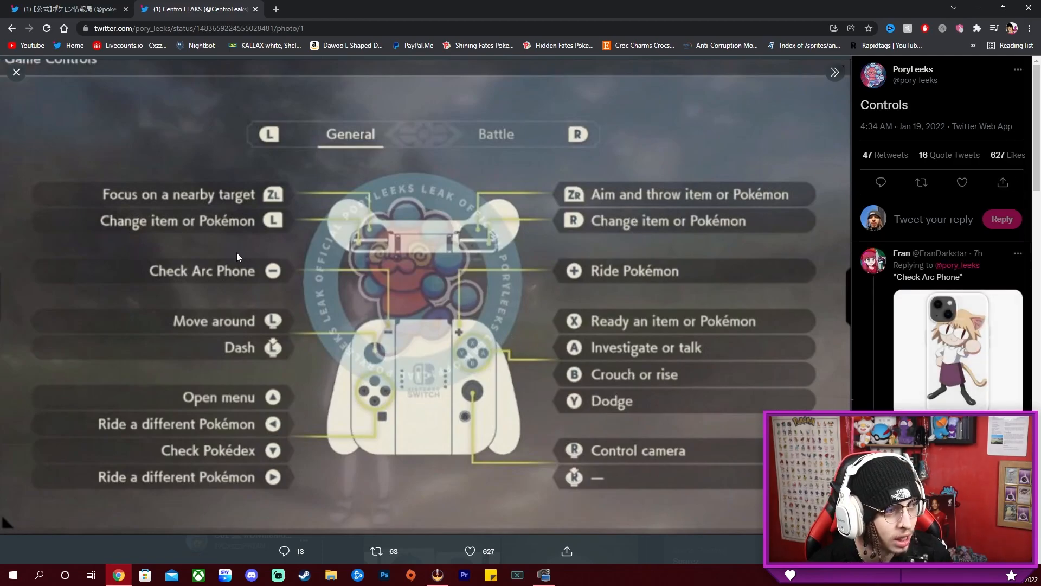
pyautogui.moveTo(279, 197)
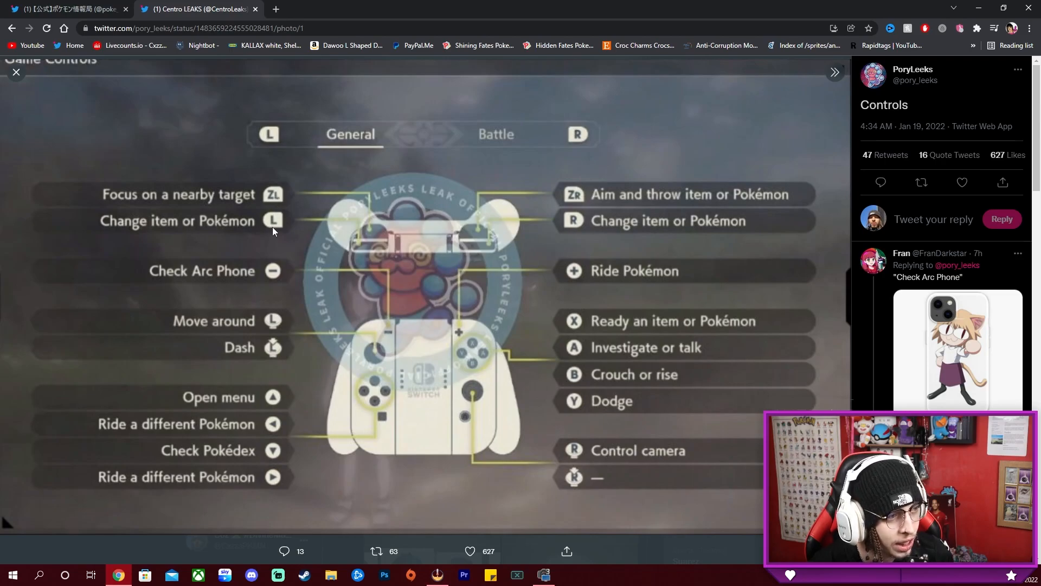
pyautogui.moveTo(600, 204)
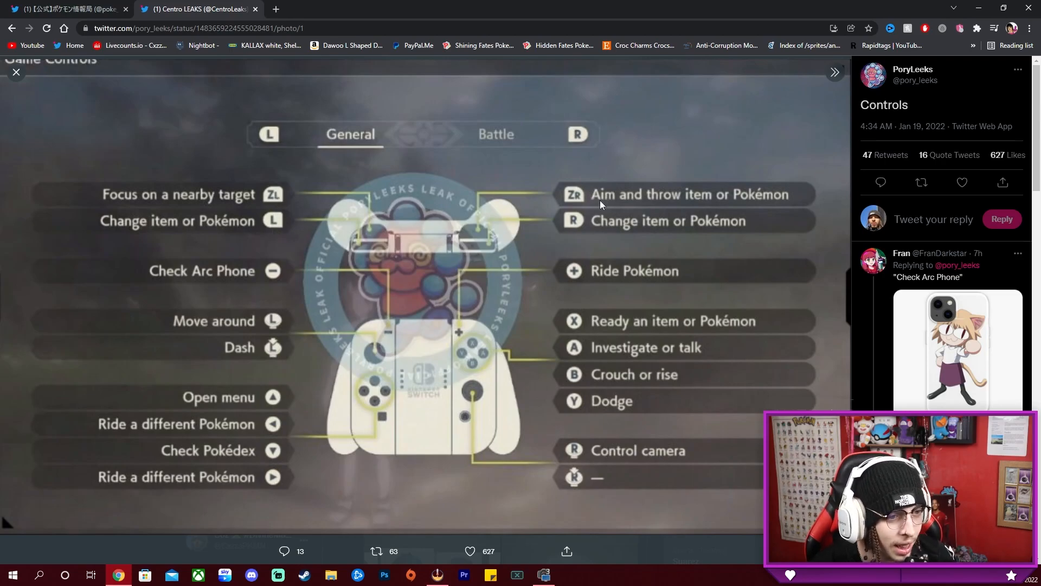
pyautogui.moveTo(614, 357)
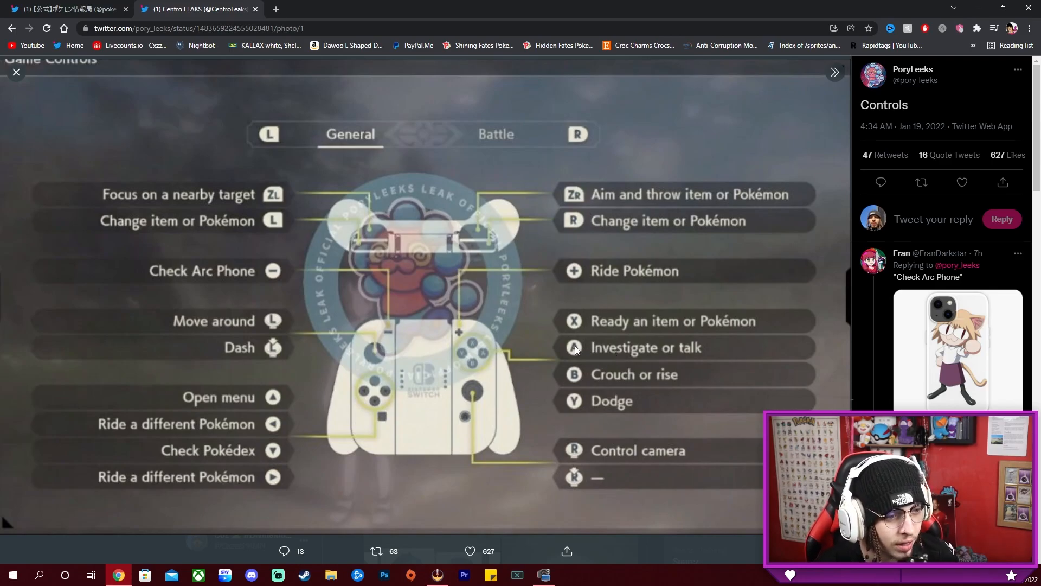
pyautogui.moveTo(648, 377)
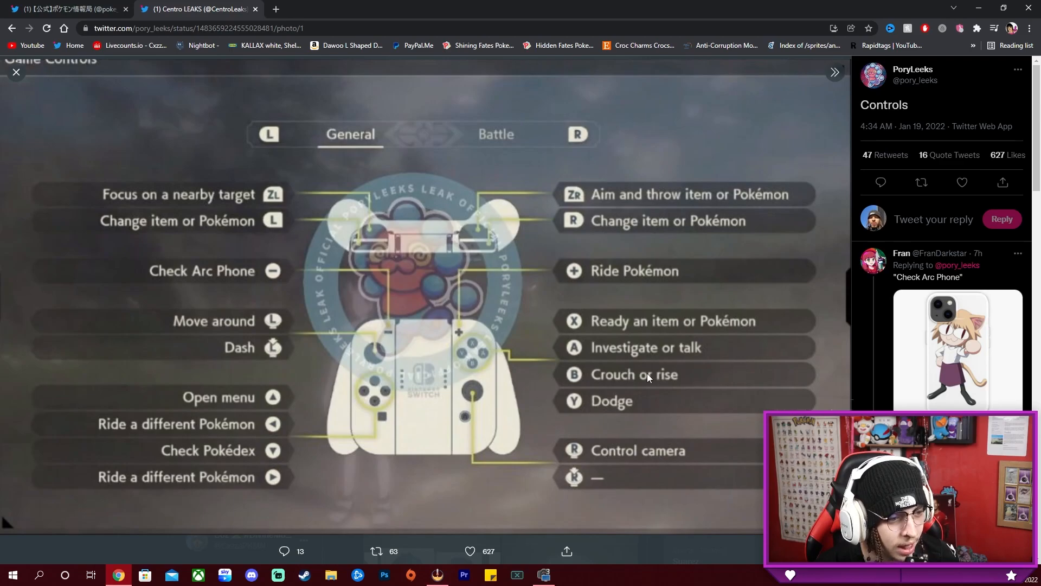
pyautogui.moveTo(617, 408)
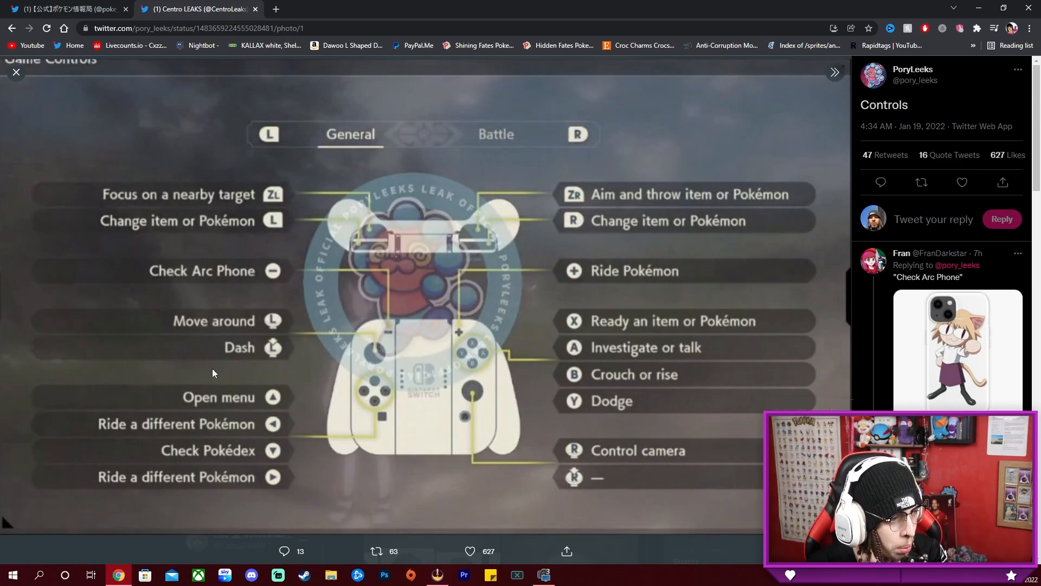
pyautogui.moveTo(275, 369)
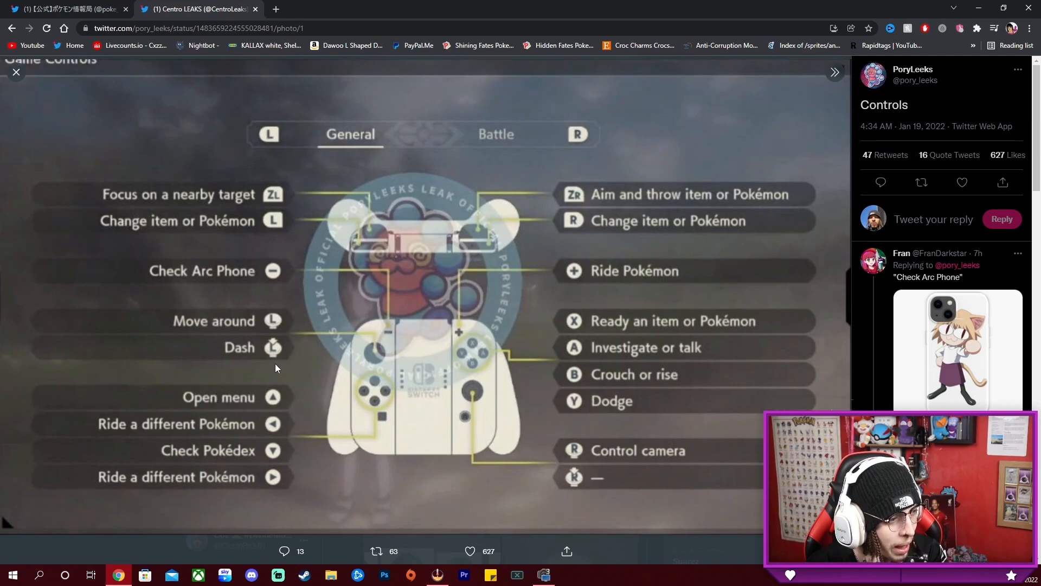
pyautogui.moveTo(291, 463)
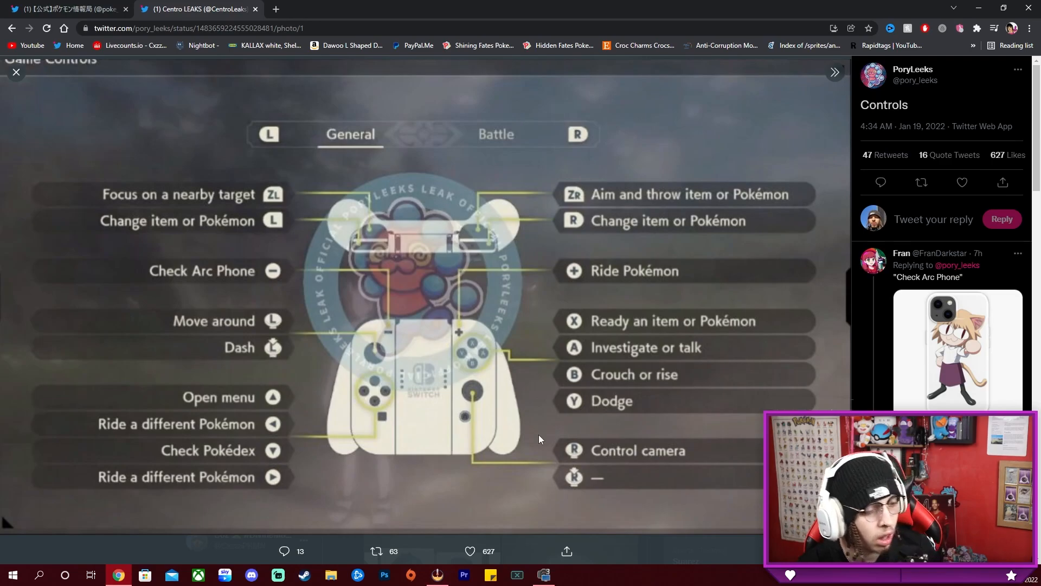
pyautogui.moveTo(241, 254)
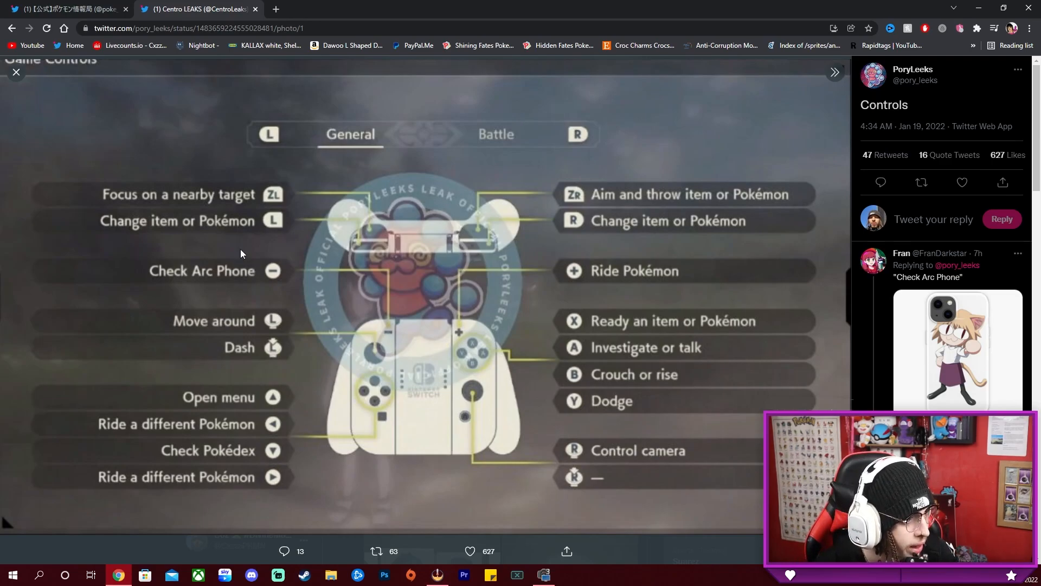
pyautogui.moveTo(276, 281)
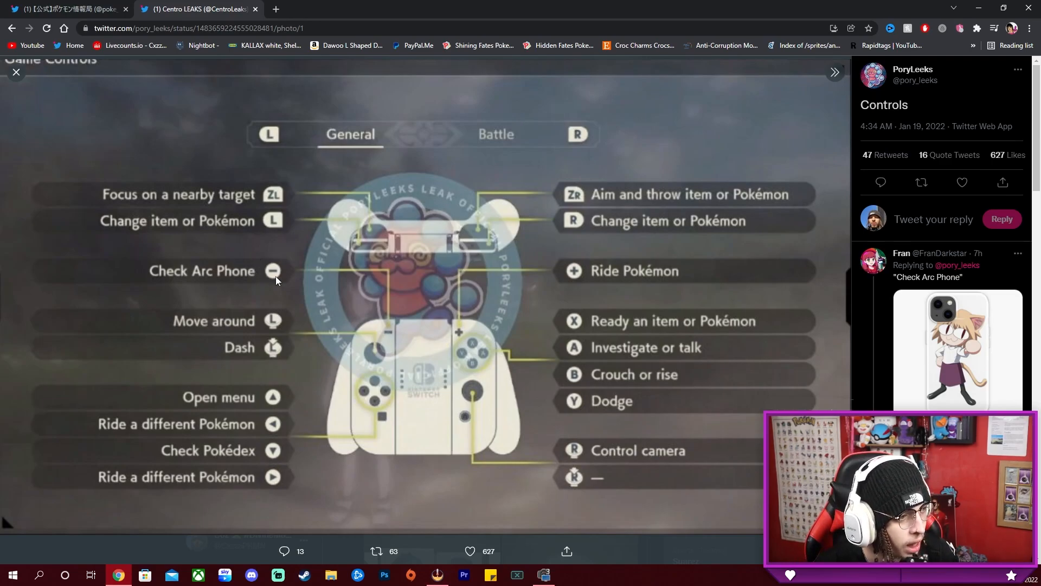
pyautogui.moveTo(7, 74)
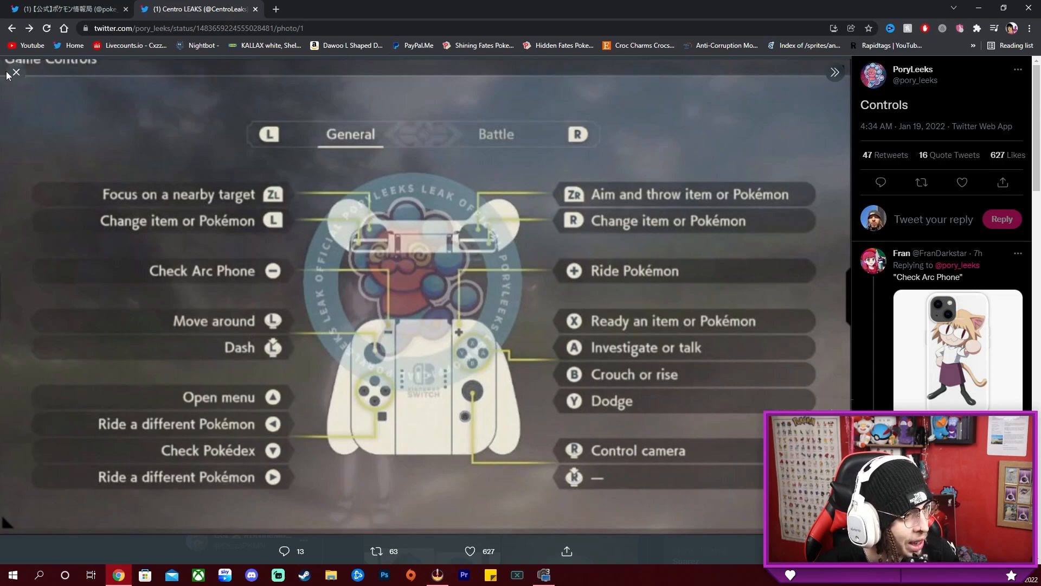
# Step: Close the enlarged Controls layout image to return to the Arceus Phone tweet
pyautogui.click(15, 72)
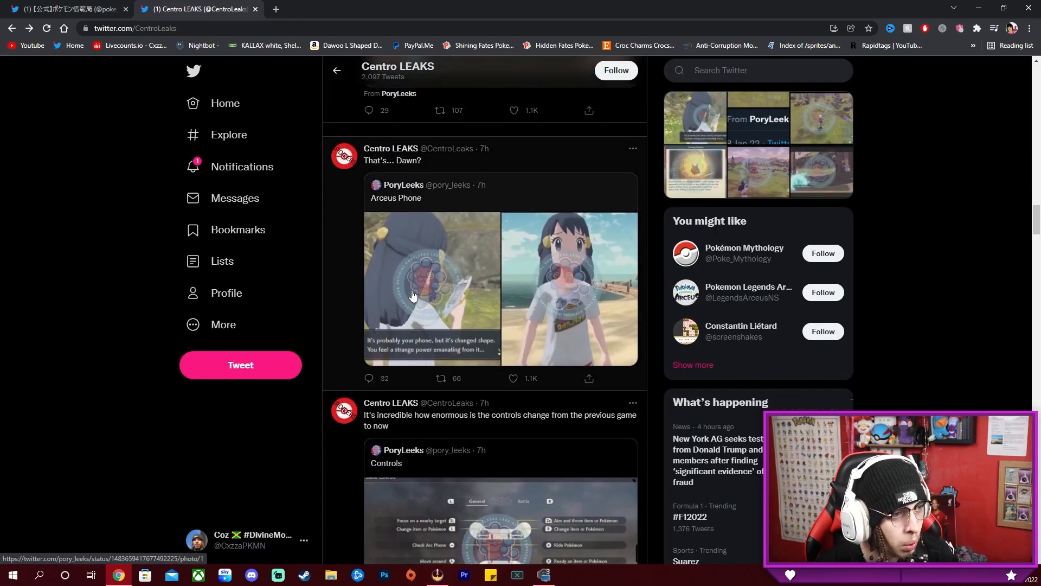
# Step: Open the two Arceus Phone images full size, flip between them, then close the viewer
pyautogui.click(431, 289)
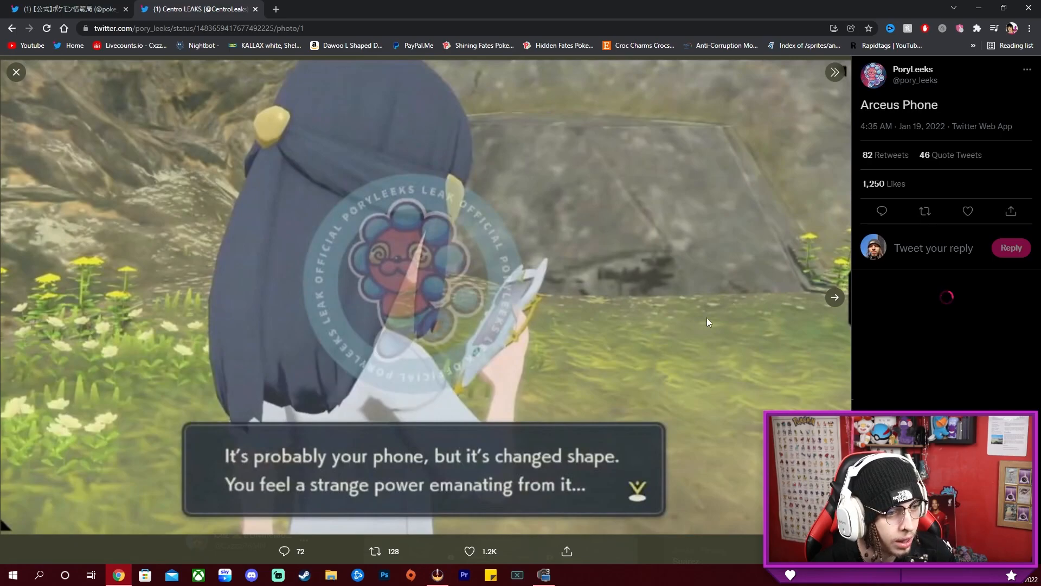
pyautogui.click(834, 297)
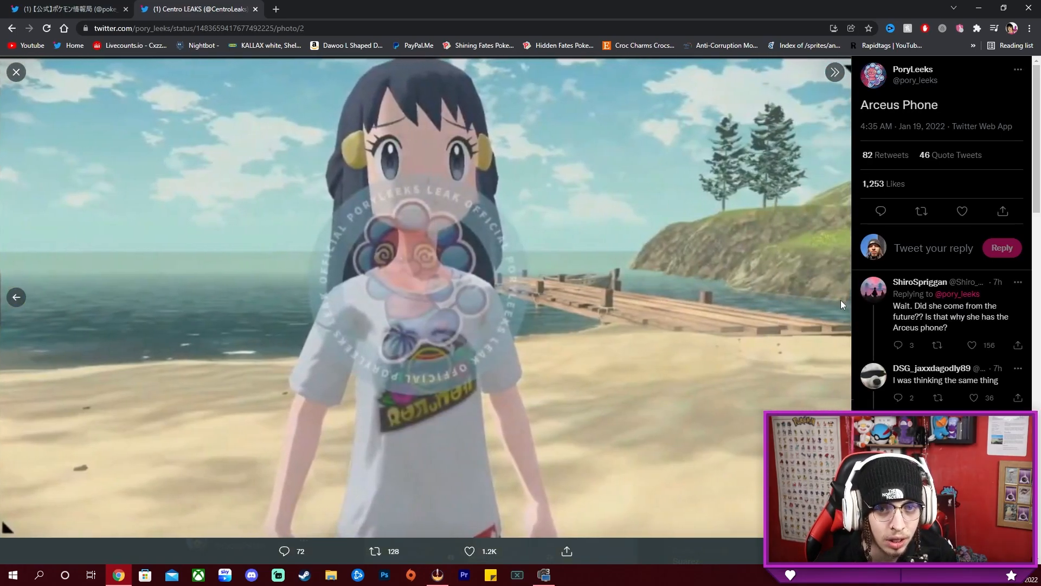
pyautogui.click(15, 297)
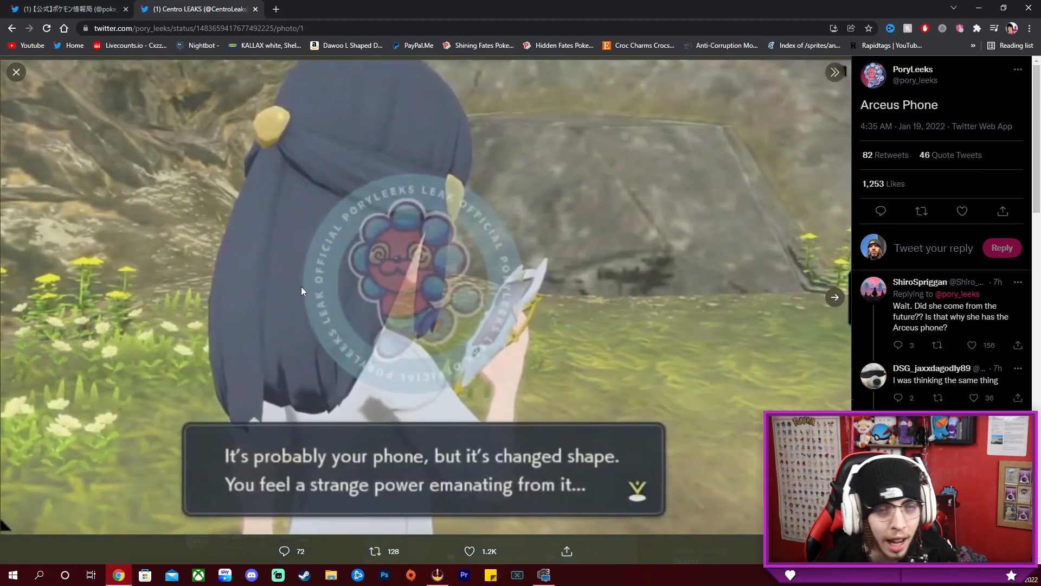
pyautogui.moveTo(566, 211)
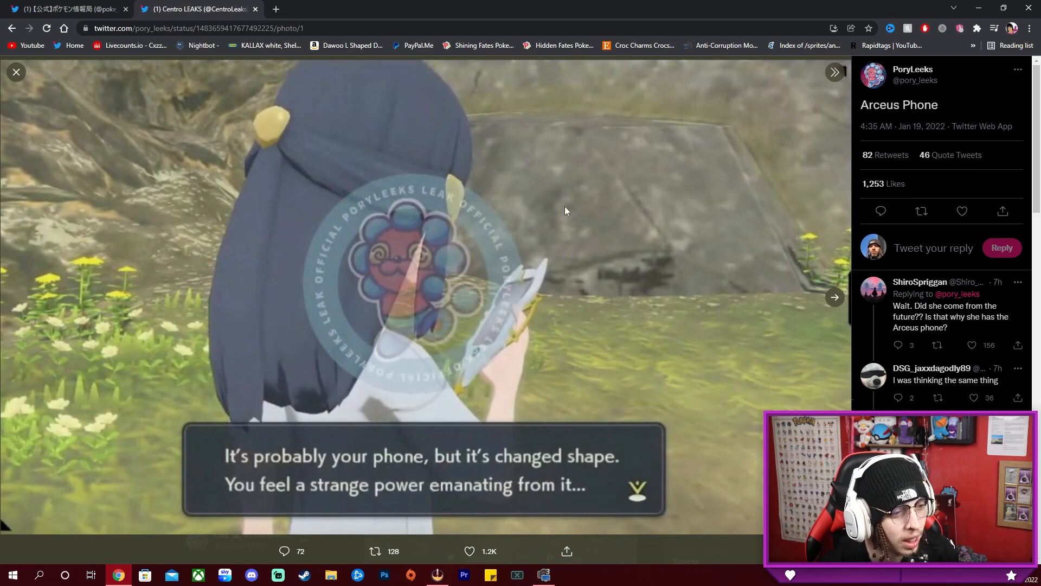
pyautogui.click(834, 297)
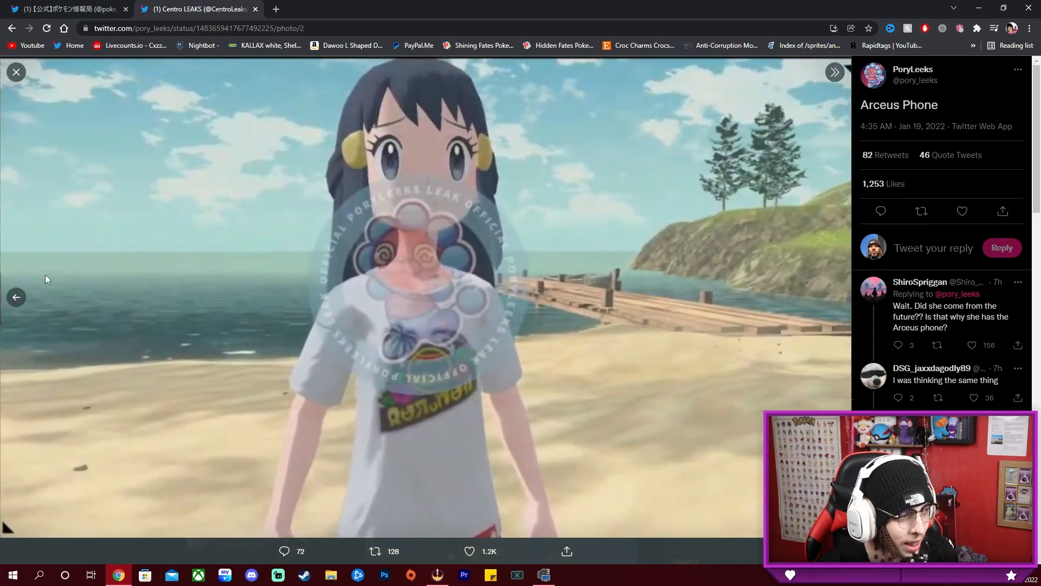
pyautogui.click(16, 297)
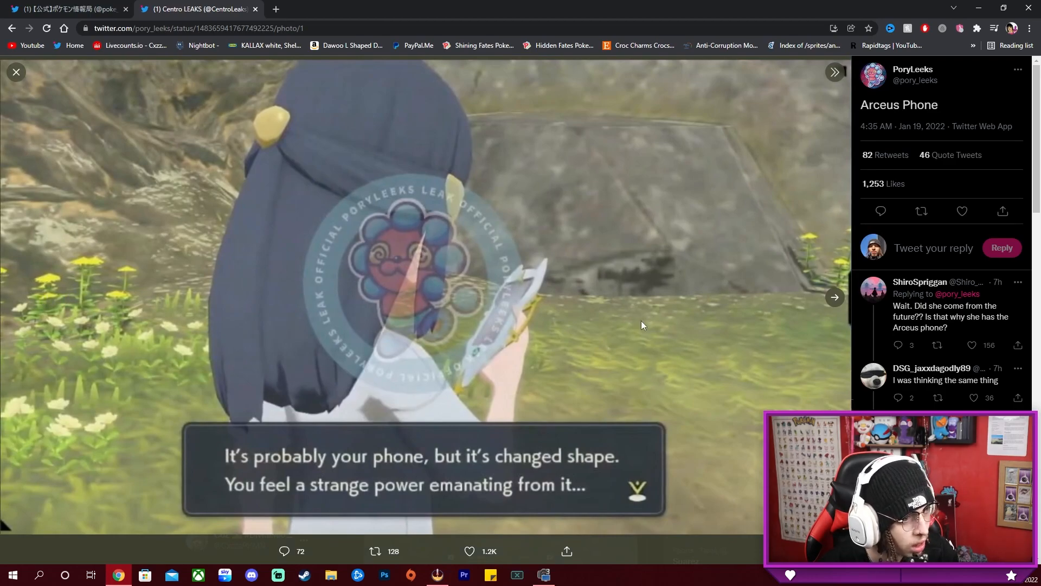
pyautogui.moveTo(521, 309)
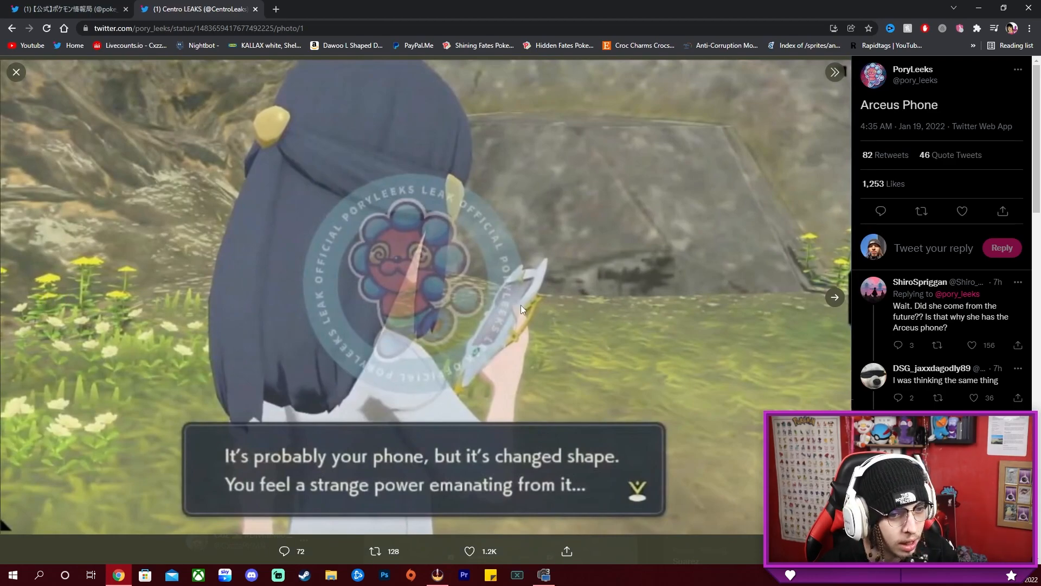
pyautogui.moveTo(618, 316)
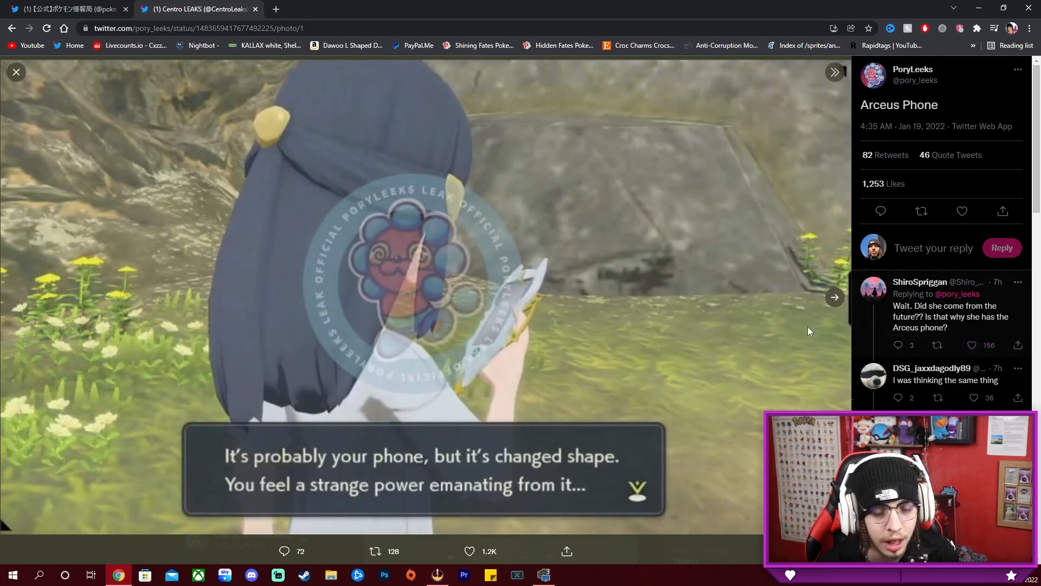
pyautogui.click(16, 72)
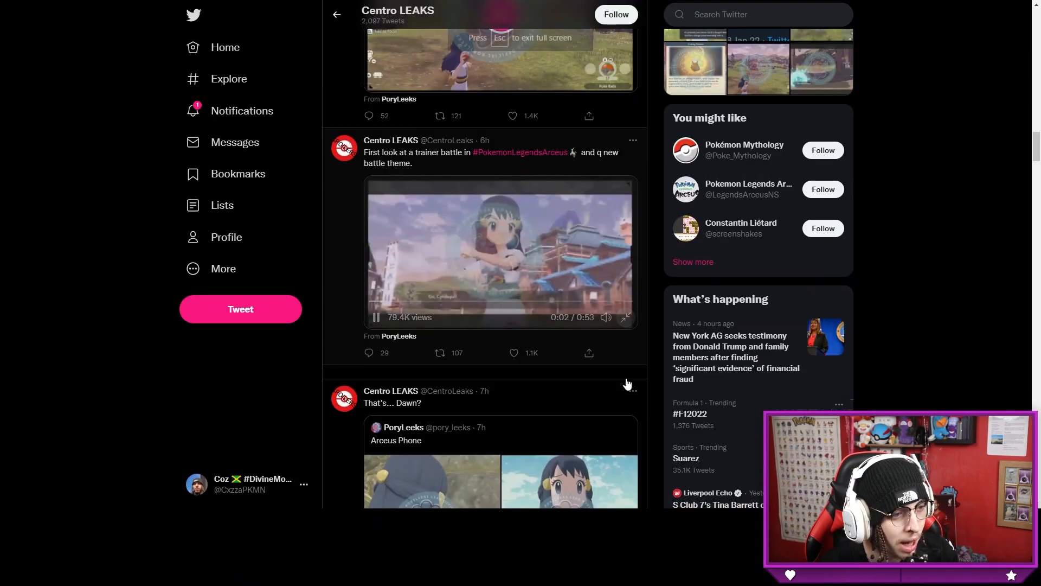
# Step: Exit full screen on the trainer battle clip
pyautogui.click(623, 316)
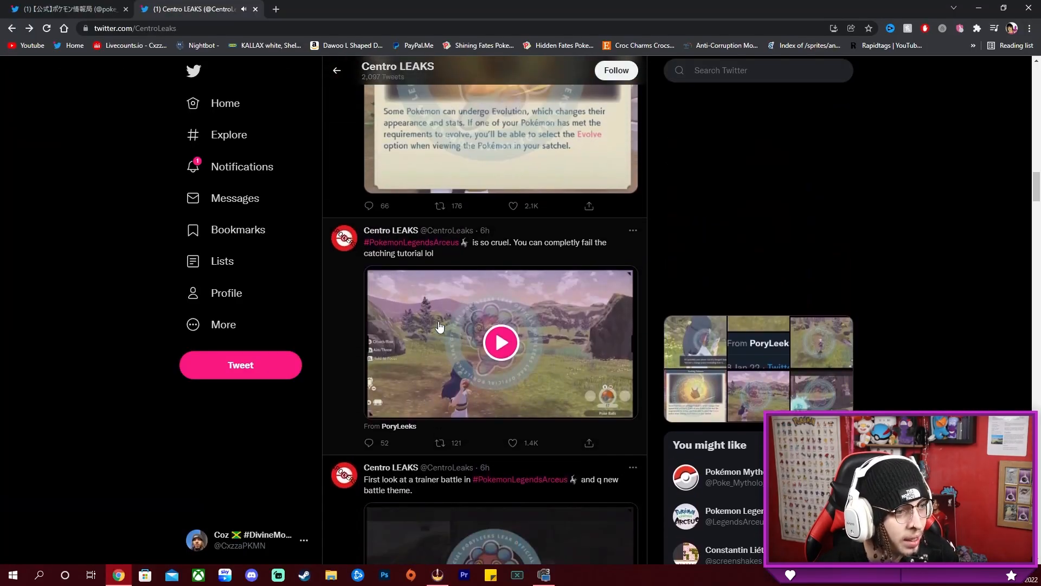
# Step: Start the catching tutorial video on the Centro LEAKS tweet and let it run
pyautogui.click(500, 343)
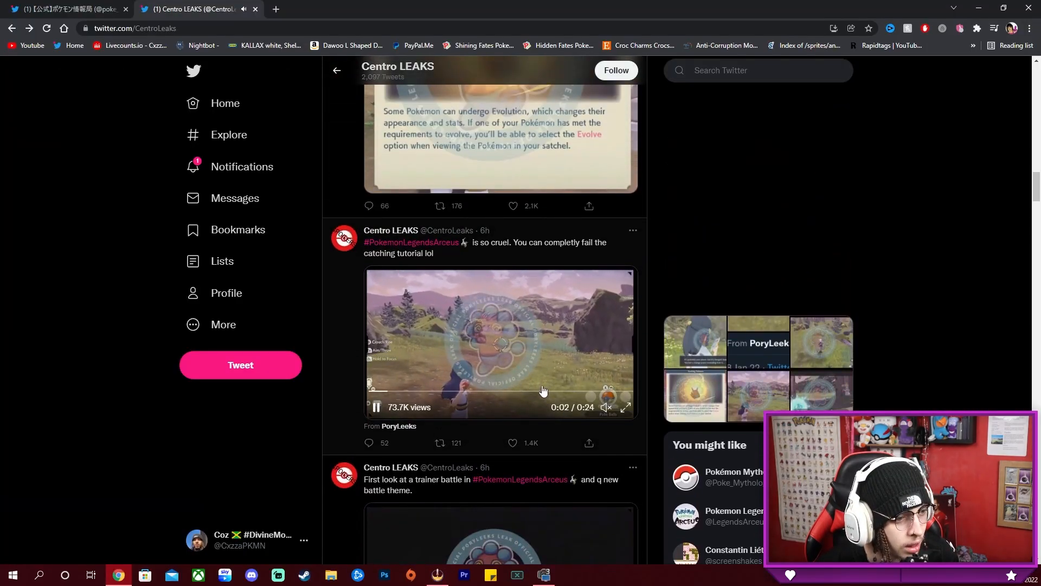
pyautogui.click(624, 408)
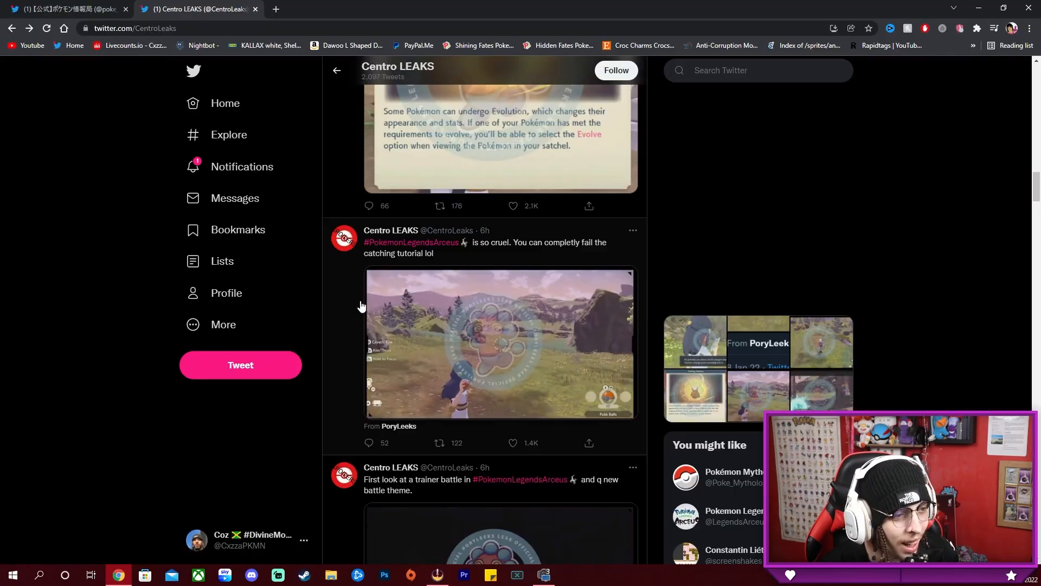
pyautogui.scroll(3)
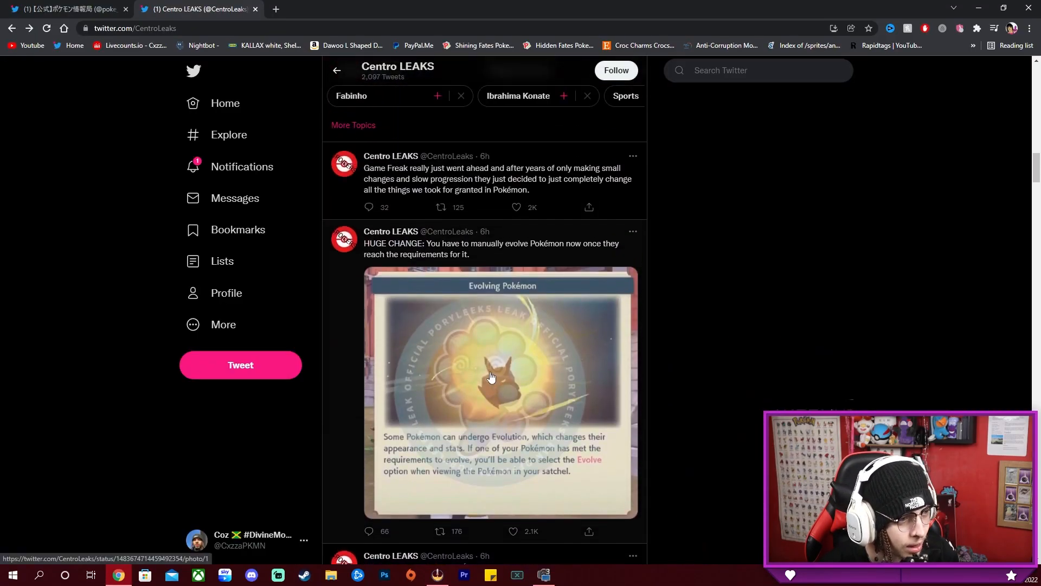
pyautogui.moveTo(536, 255)
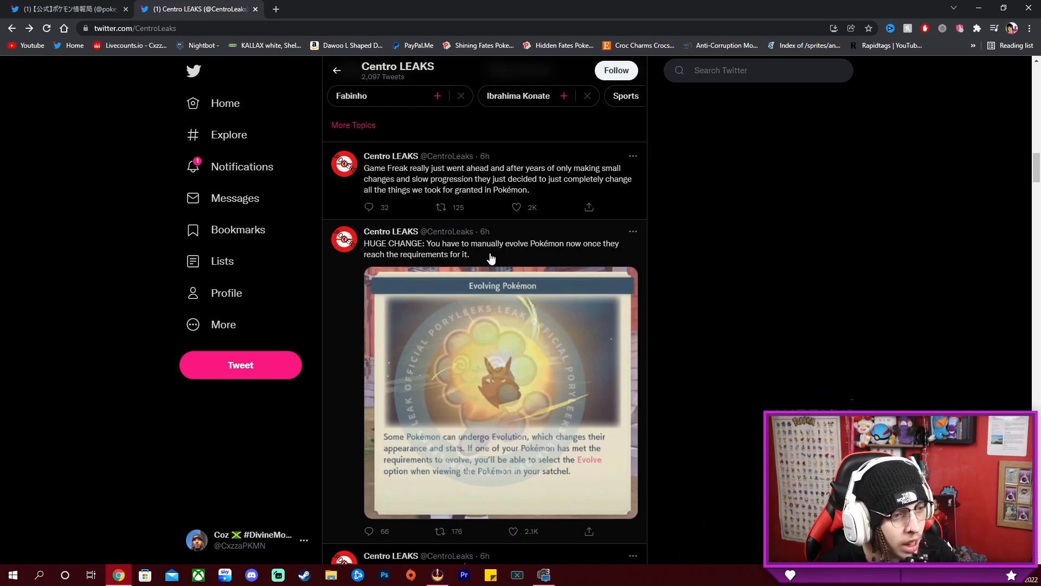
pyautogui.click(489, 249)
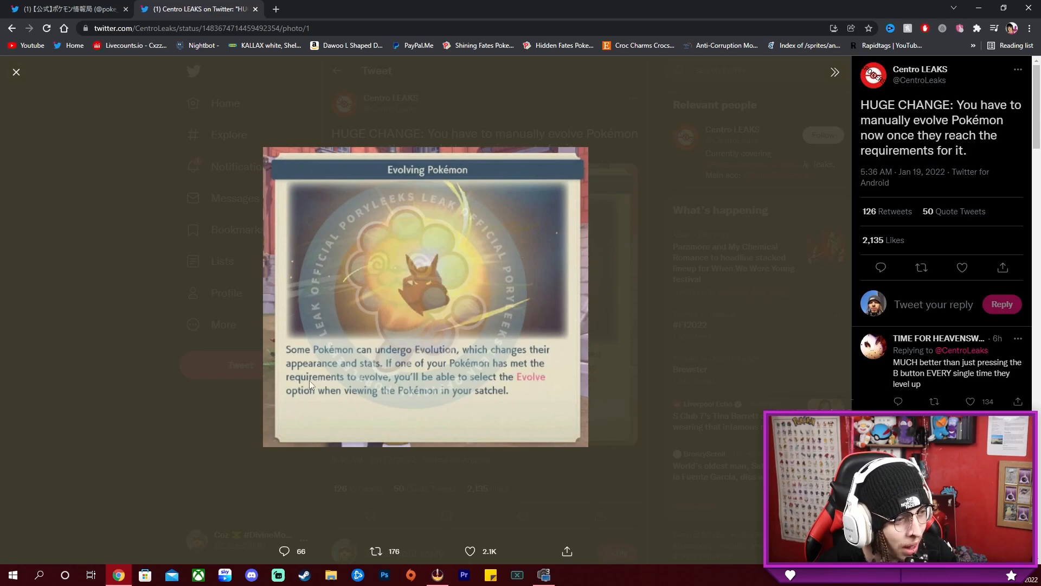
pyautogui.moveTo(506, 387)
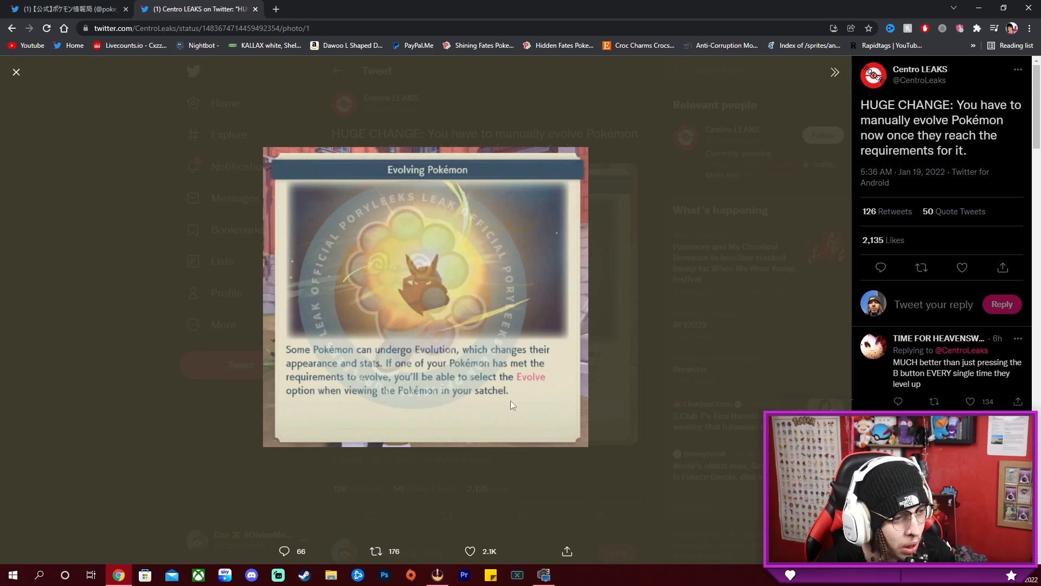
pyautogui.click(15, 71)
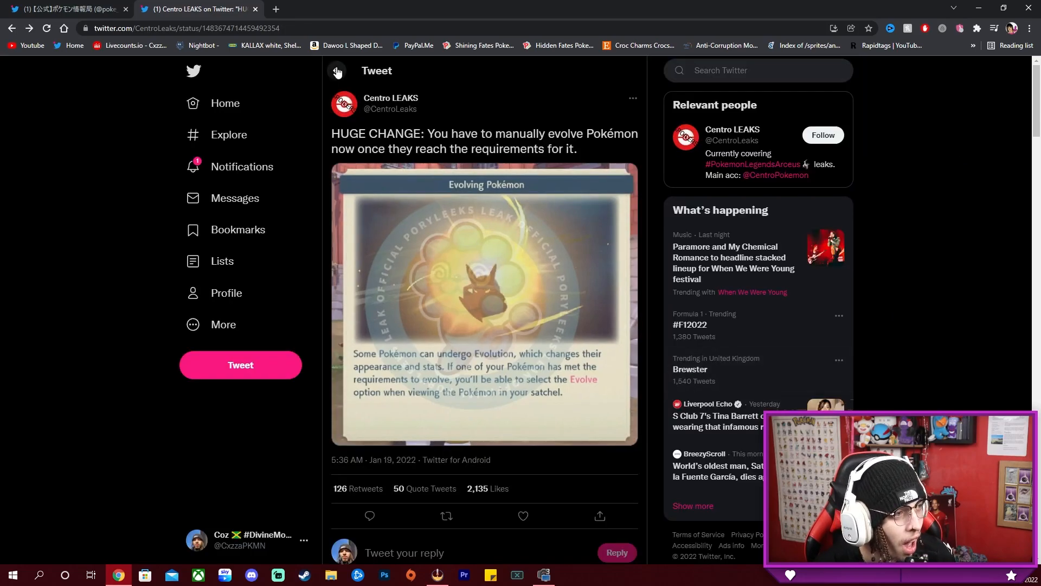
pyautogui.click(390, 97)
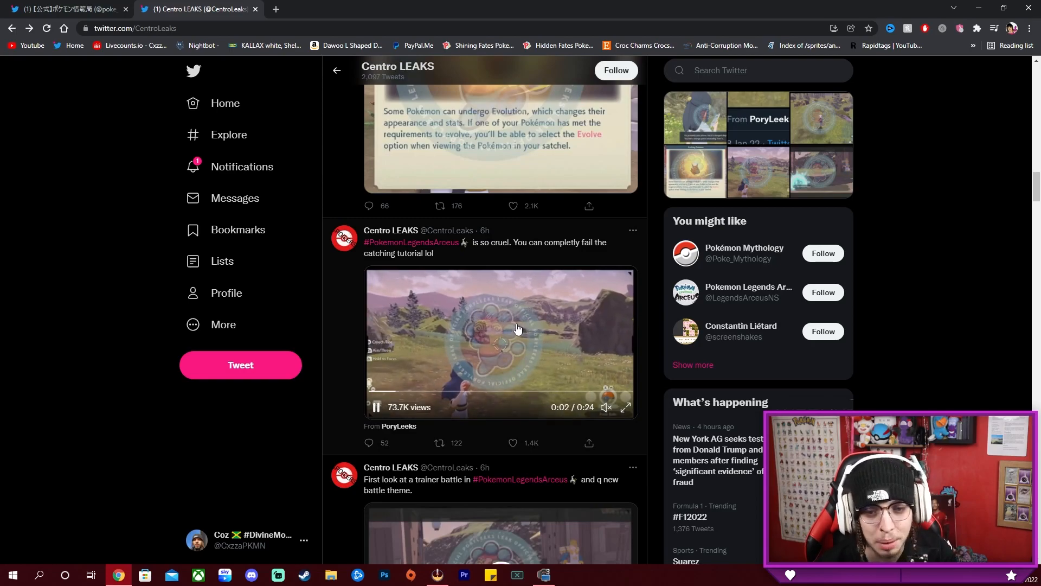
# Step: Scroll up past the fall damage and topics sections to the ICYMI future-protagonists tweet
pyautogui.scroll(3)
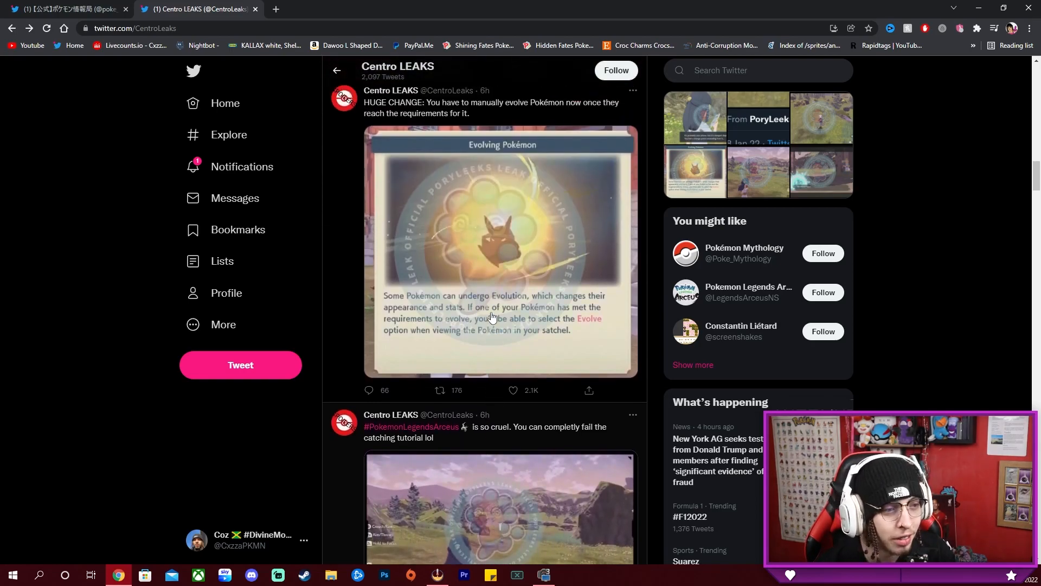
pyautogui.scroll(3)
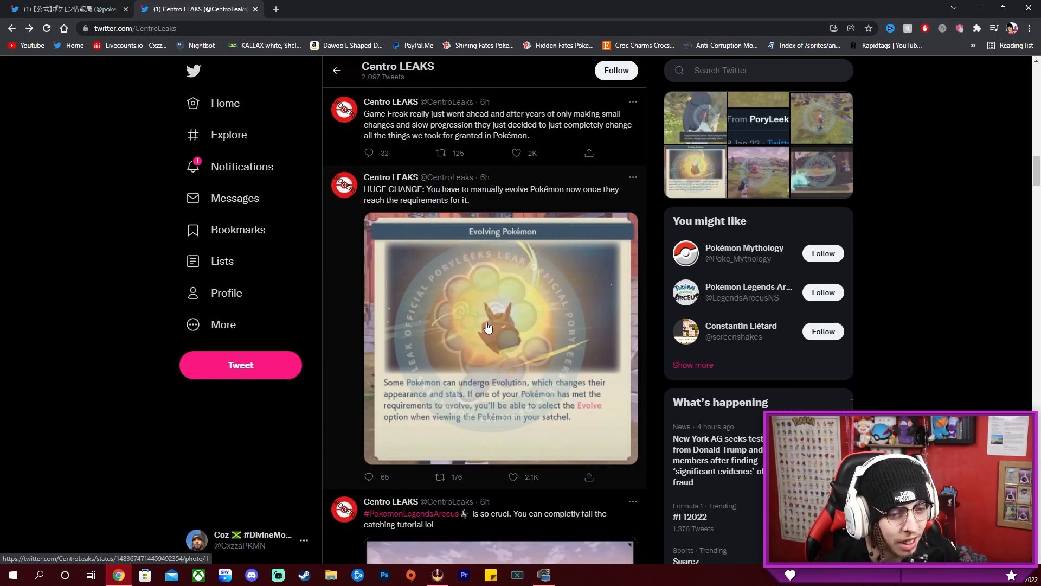
pyautogui.scroll(3)
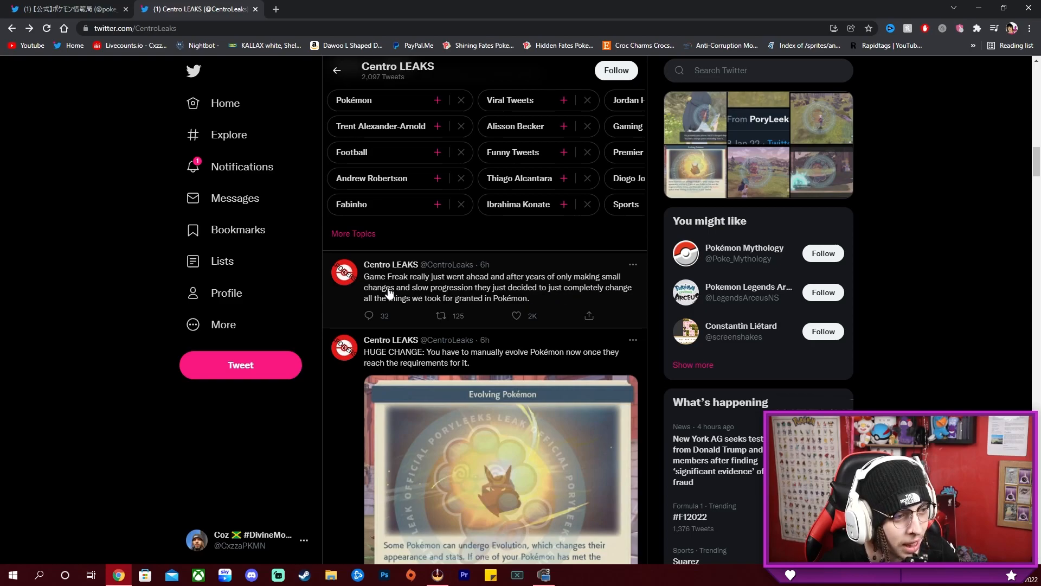
pyautogui.moveTo(585, 306)
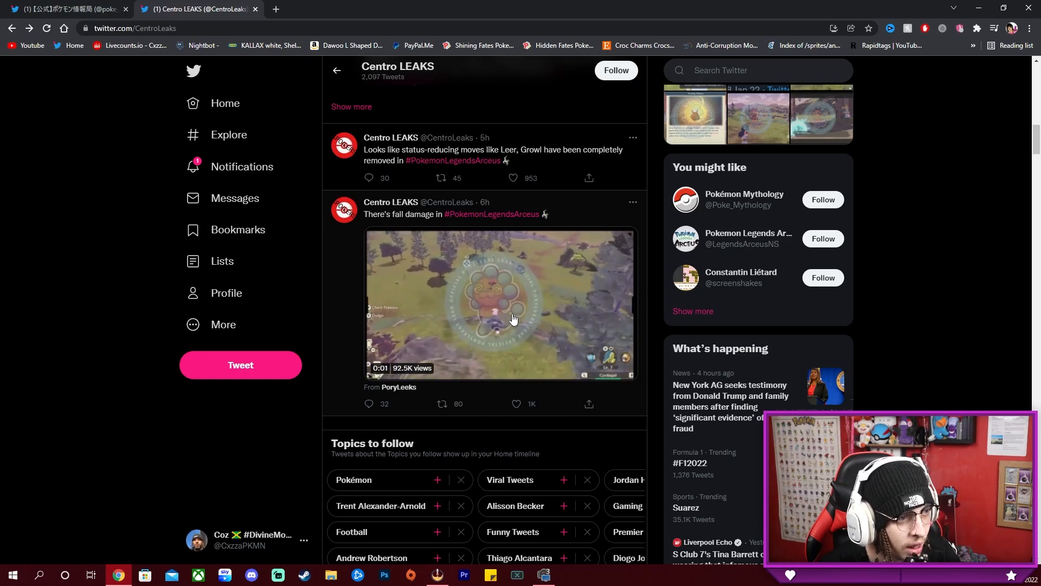
pyautogui.scroll(3)
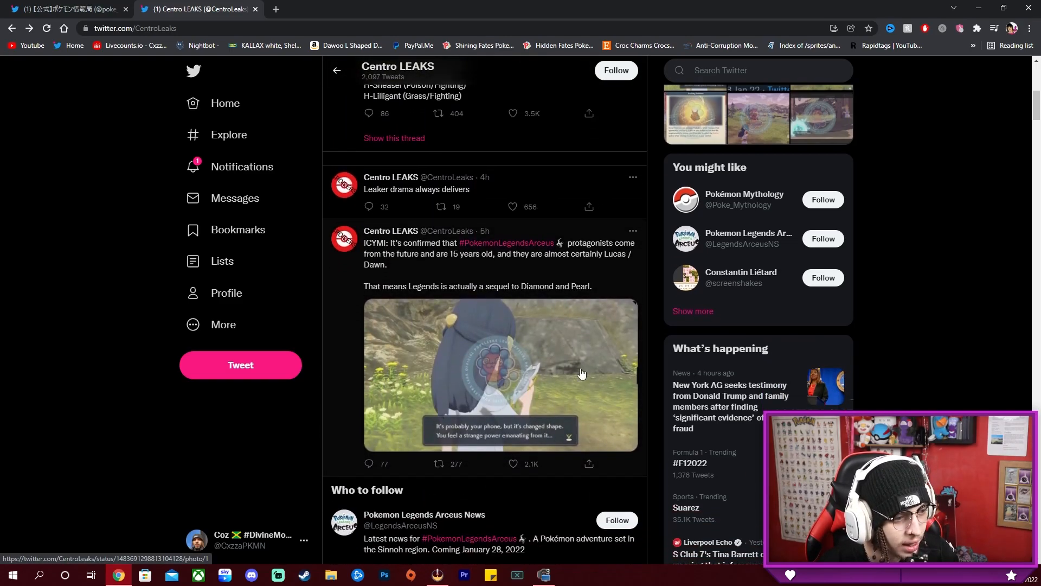
pyautogui.click(501, 374)
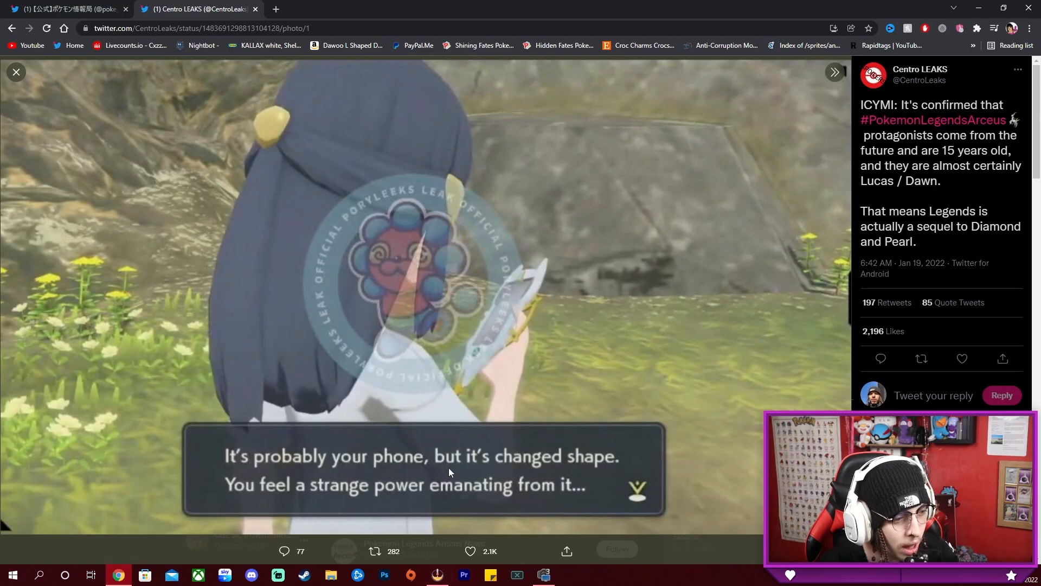
pyautogui.moveTo(593, 165)
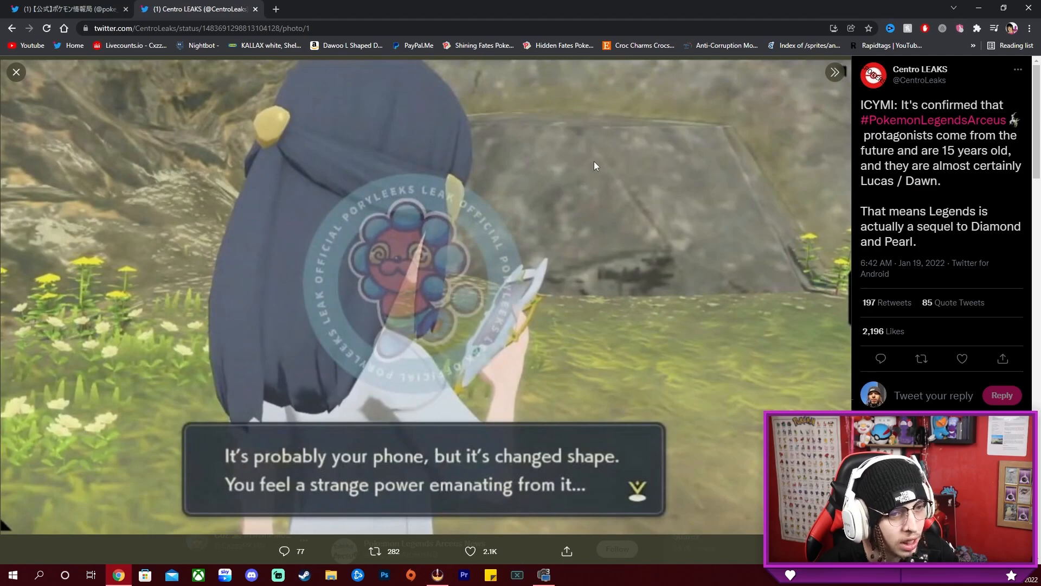
pyautogui.moveTo(95, 52)
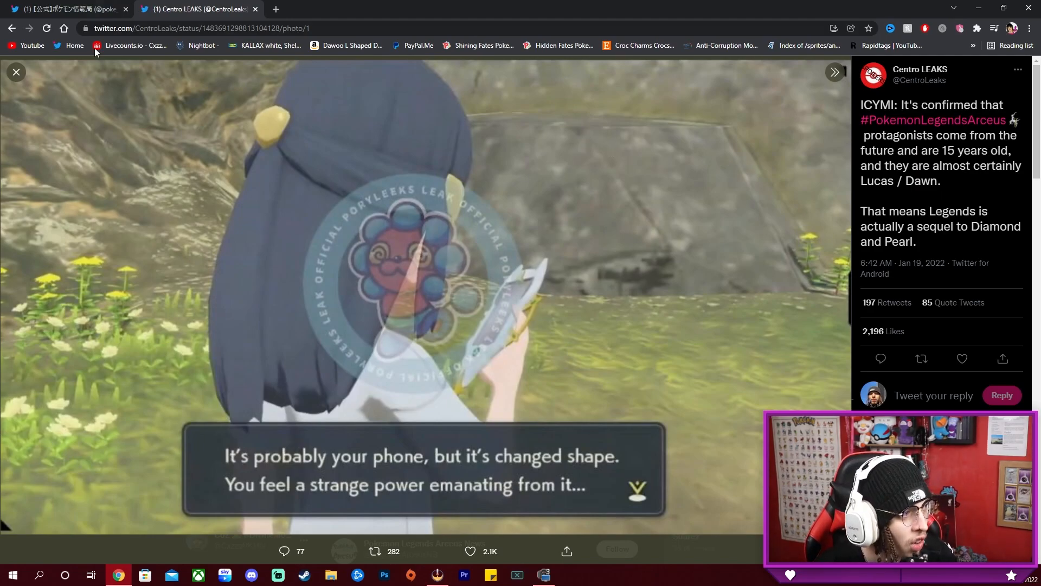
pyautogui.click(15, 71)
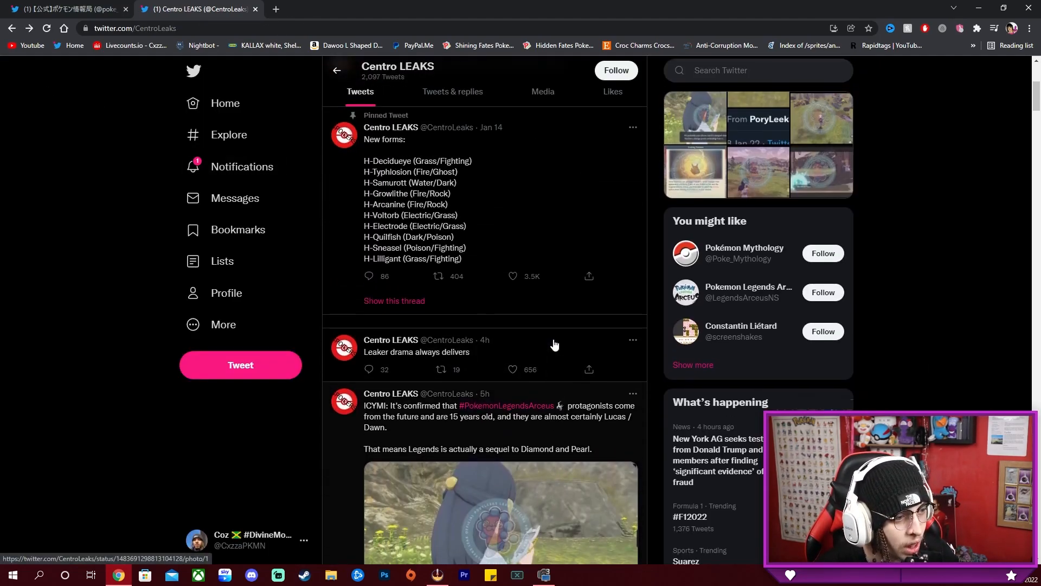
# Step: View the profile top, then scroll down, briefly playing the trainer battle clip, to Character Creation
pyautogui.scroll(3)
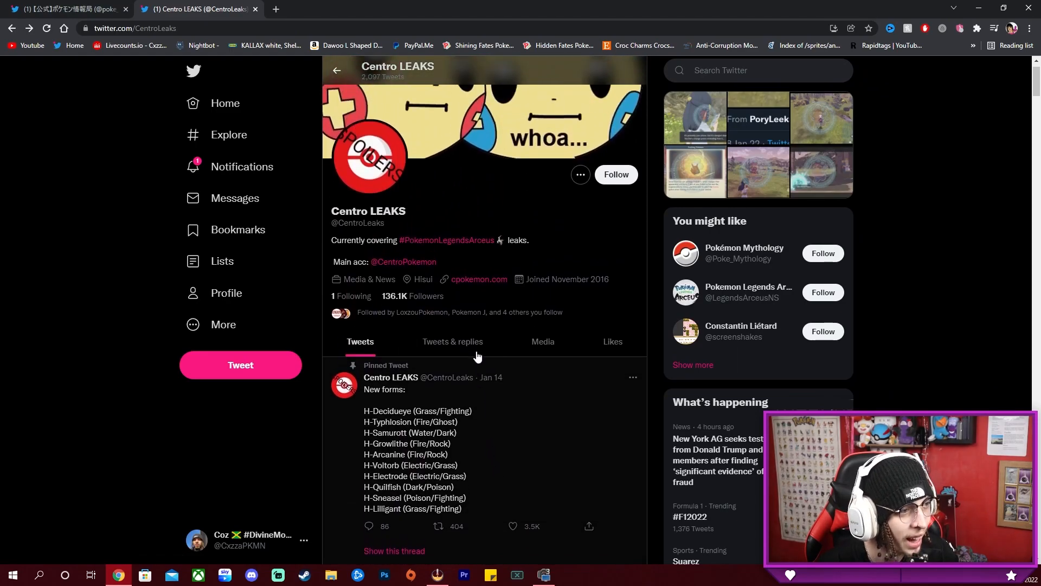
pyautogui.scroll(3)
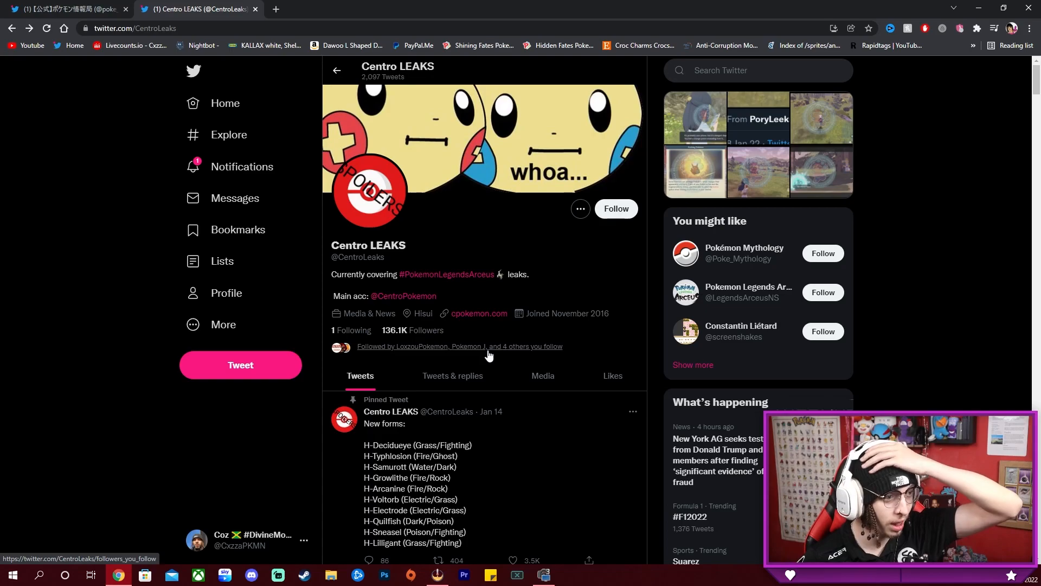
pyautogui.scroll(-3)
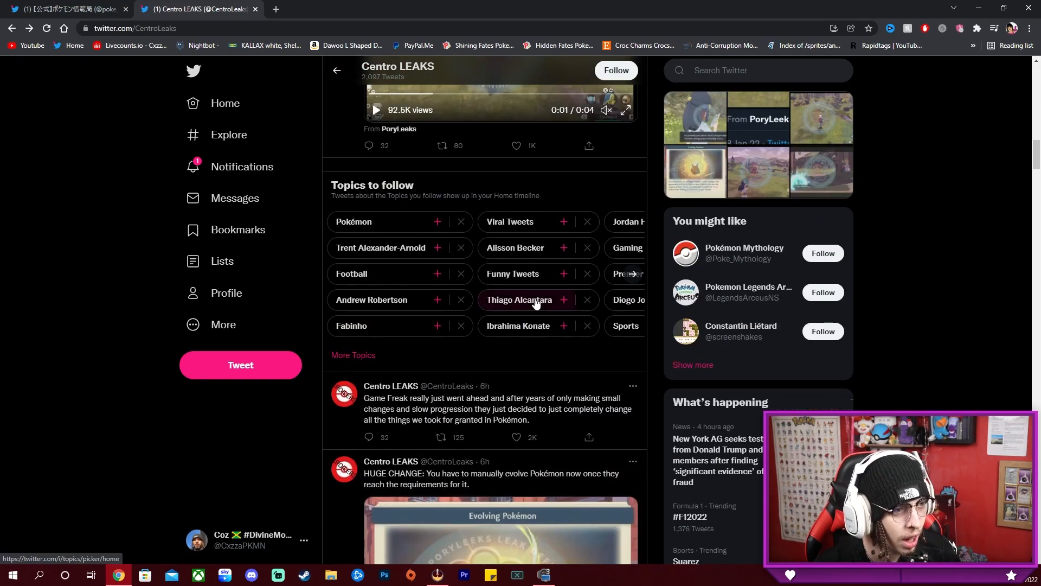
pyautogui.scroll(-3)
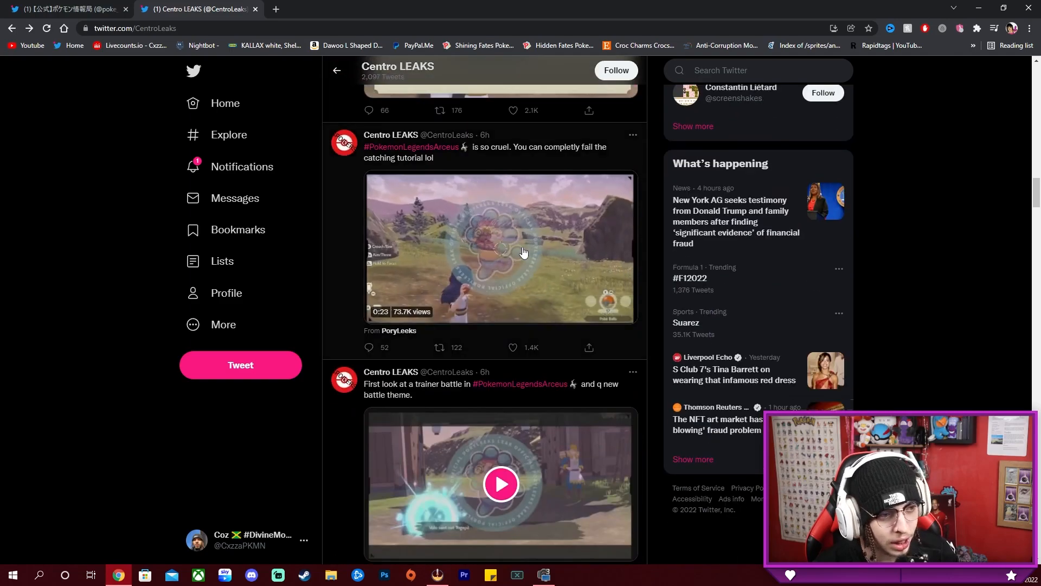
pyautogui.click(500, 248)
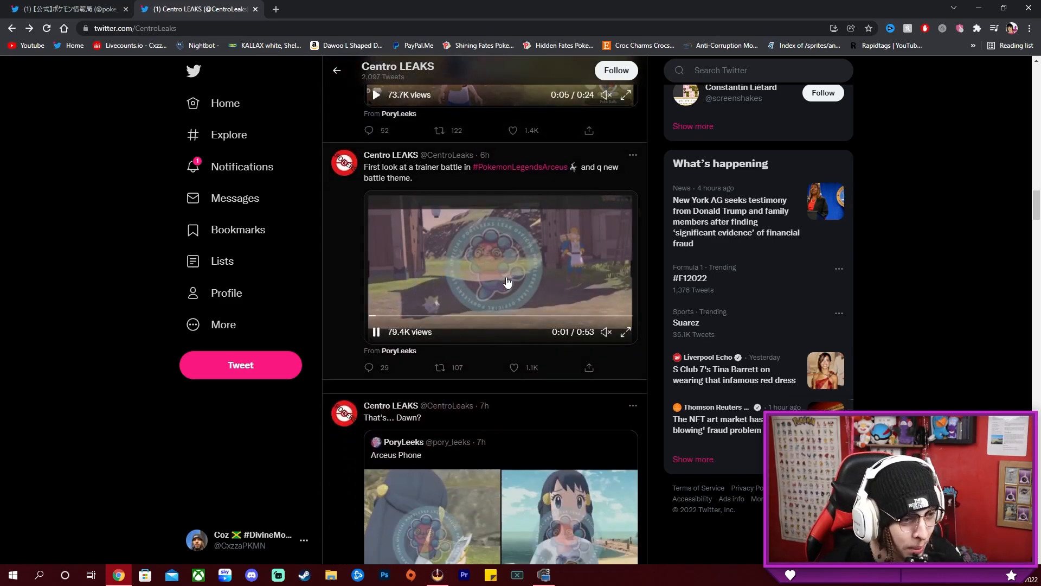
pyautogui.scroll(-3)
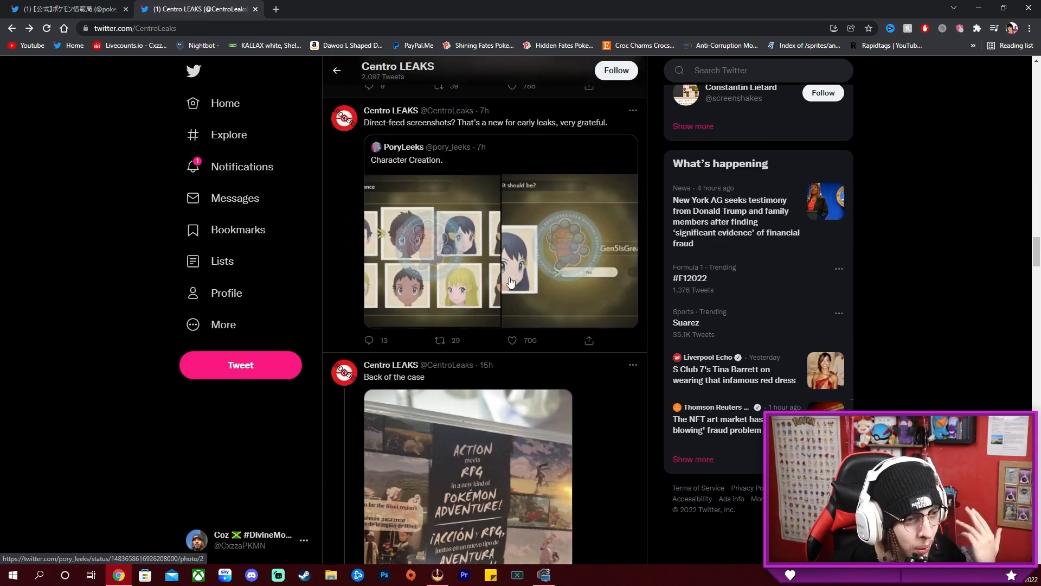